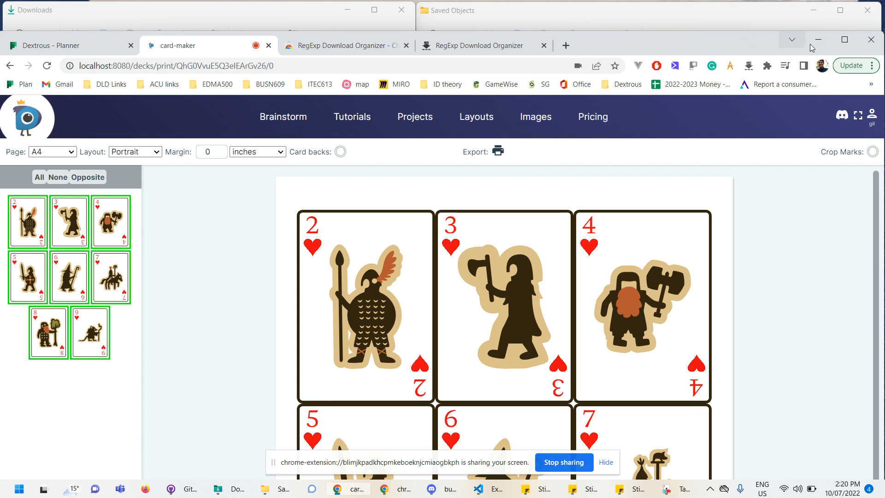
mouse_move(818, 40)
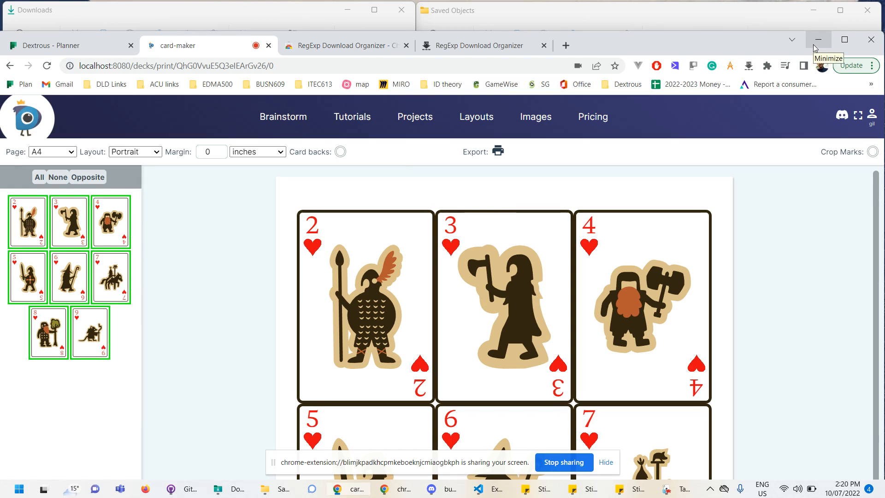
- Bring up the RegExp Download Organizer web store listing and highlight the extension's name
click(818, 40)
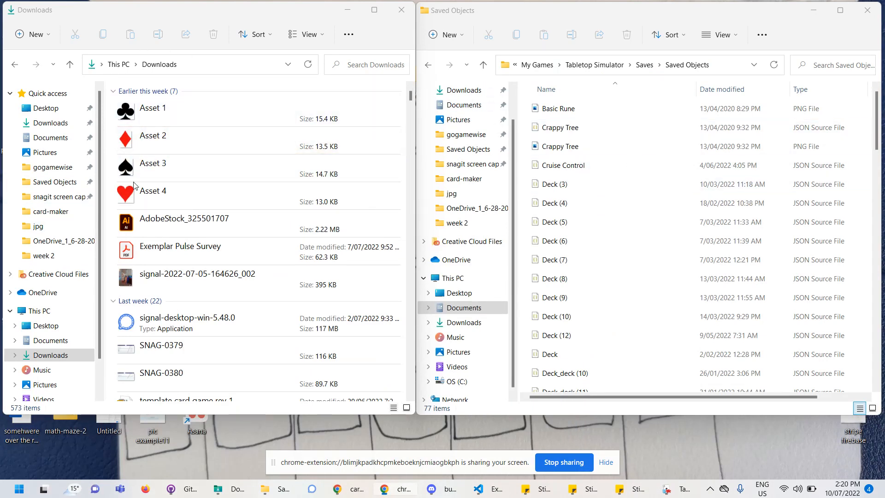
mouse_move(450, 395)
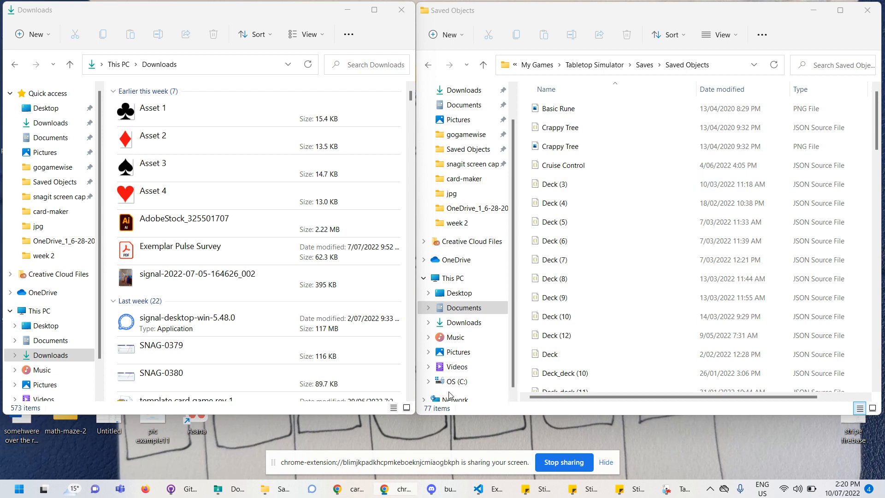
click(180, 246)
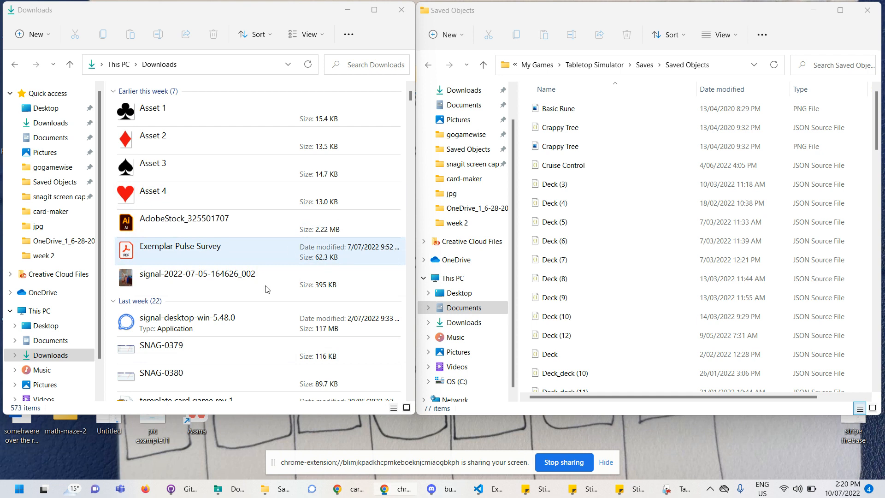
mouse_move(337, 489)
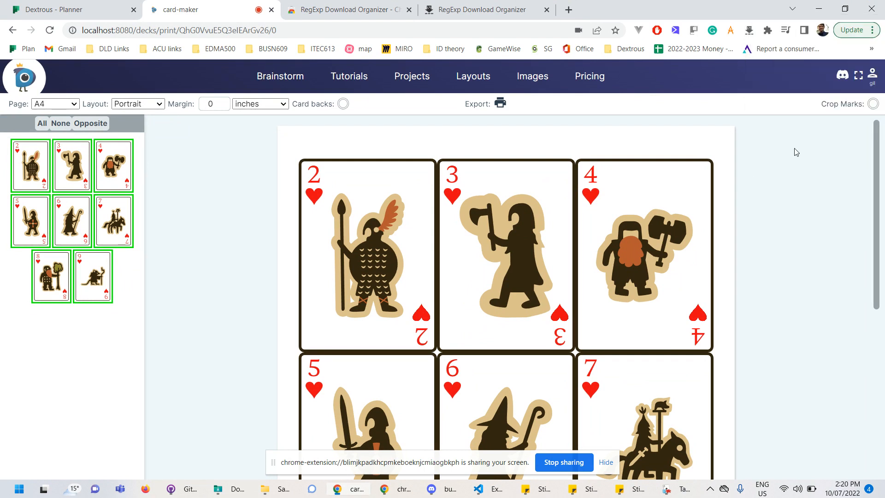
mouse_move(717, 136)
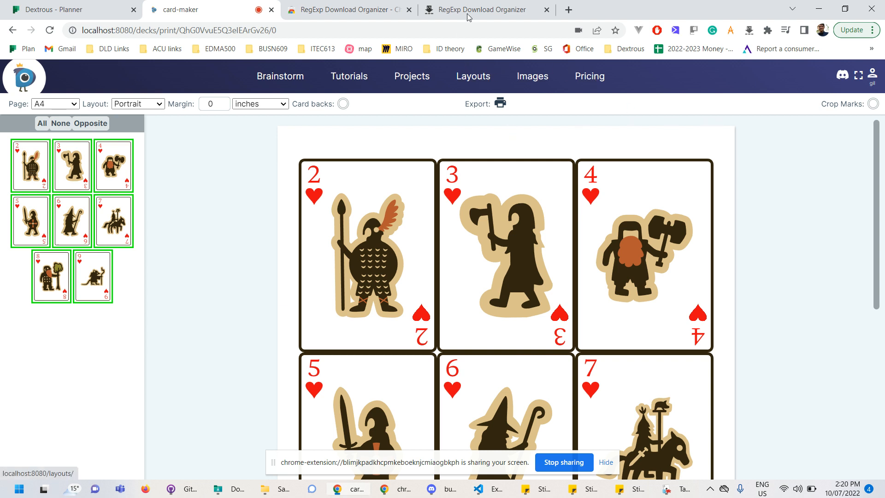
click(480, 10)
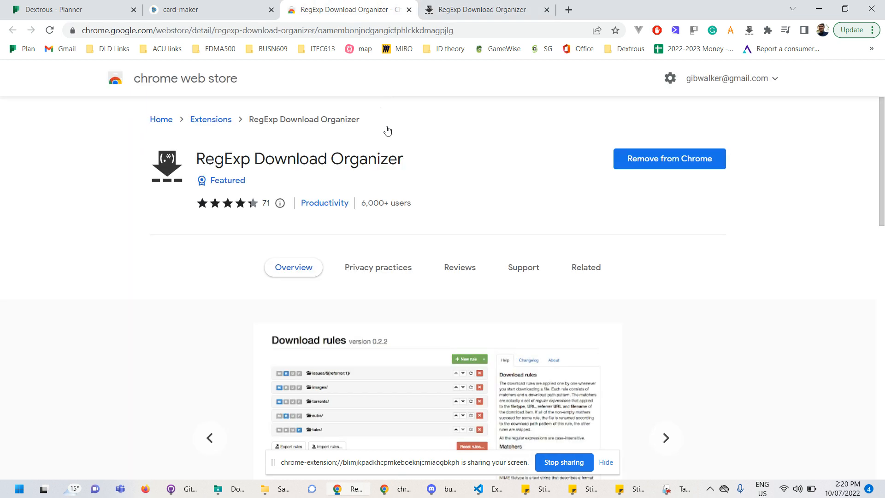
drag(195, 159, 310, 158)
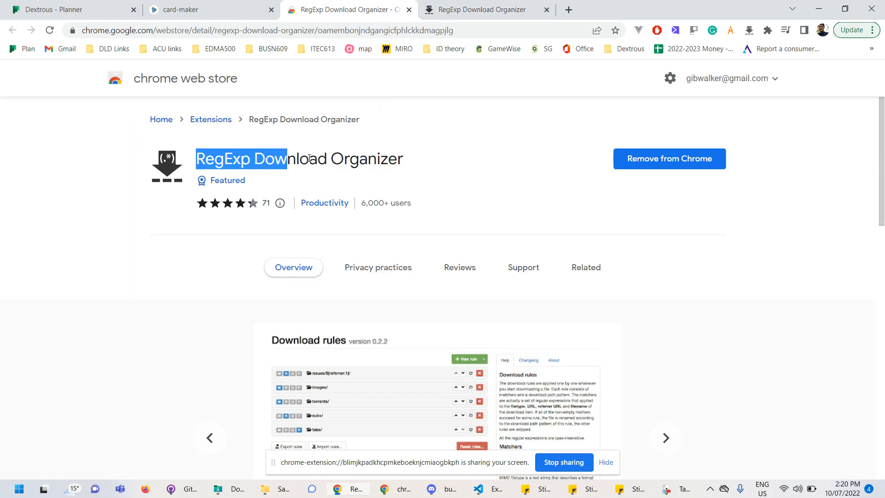
click(477, 198)
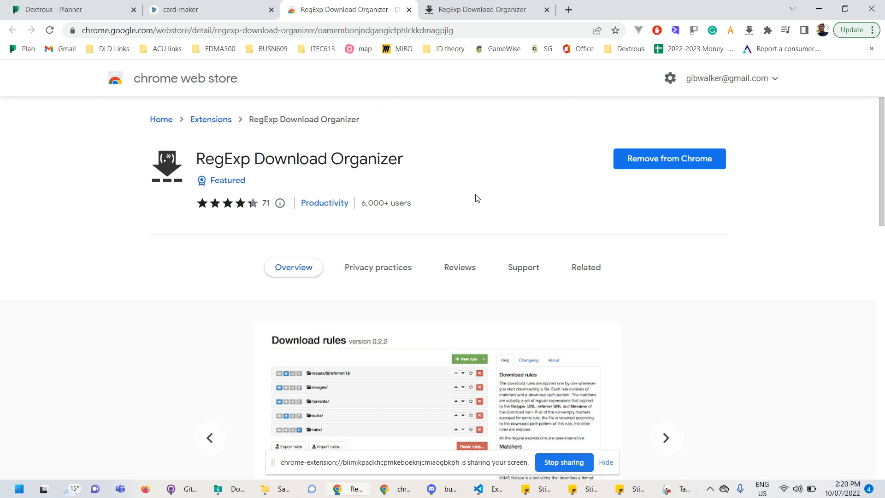
mouse_move(433, 109)
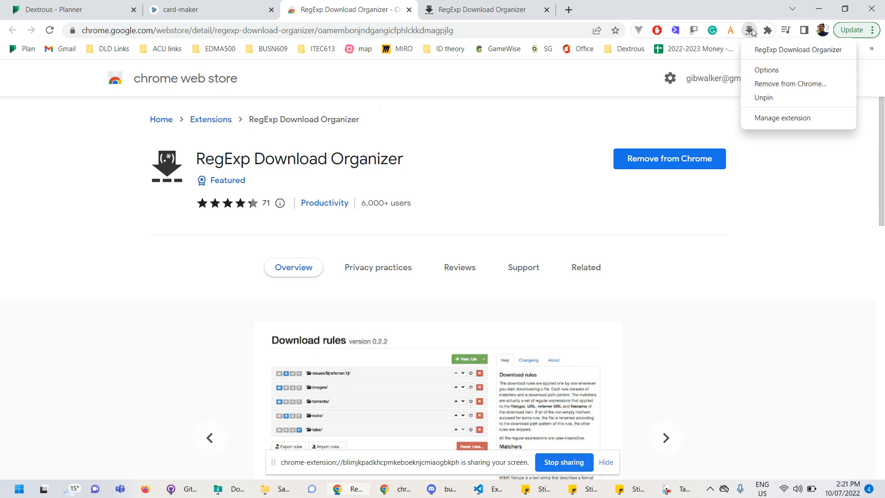
- In the Download rules settings, enable the Windows installers rule and the next installers rule
click(766, 69)
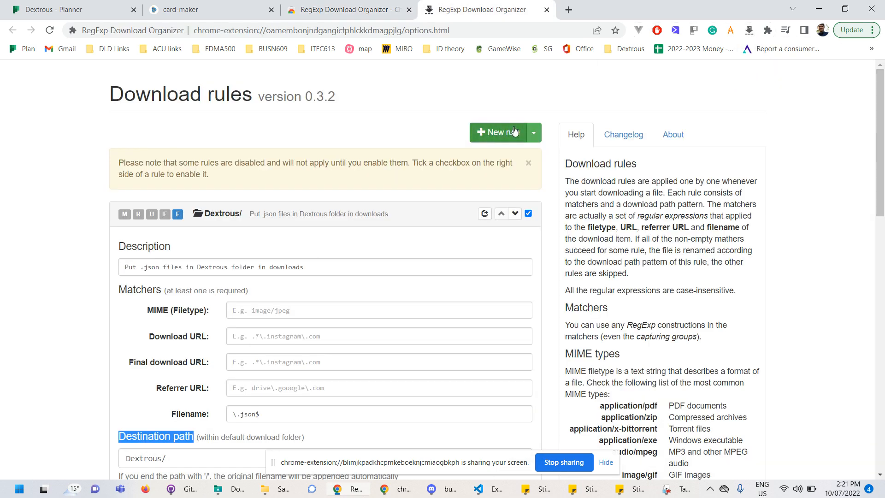
scroll(down, 3)
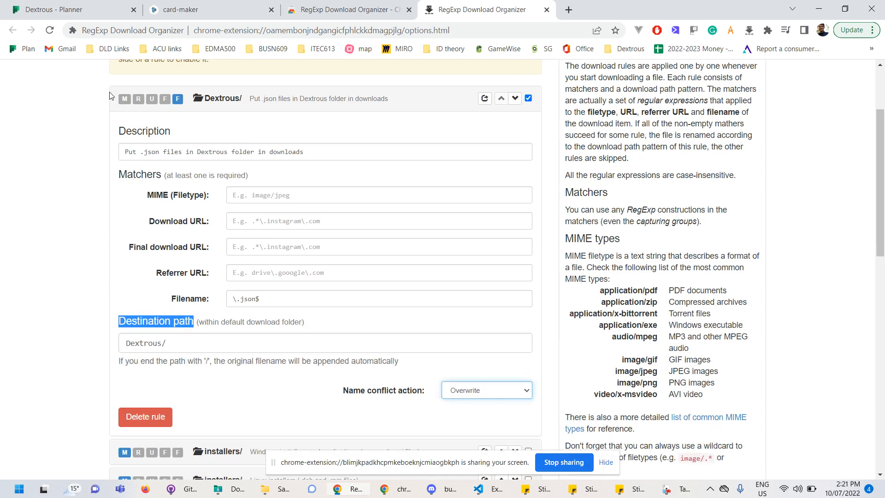
mouse_move(258, 143)
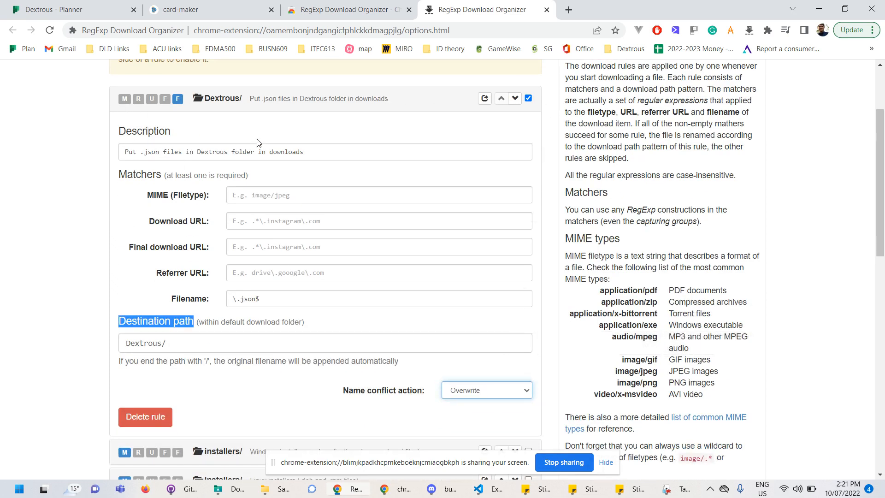
scroll(down, 3)
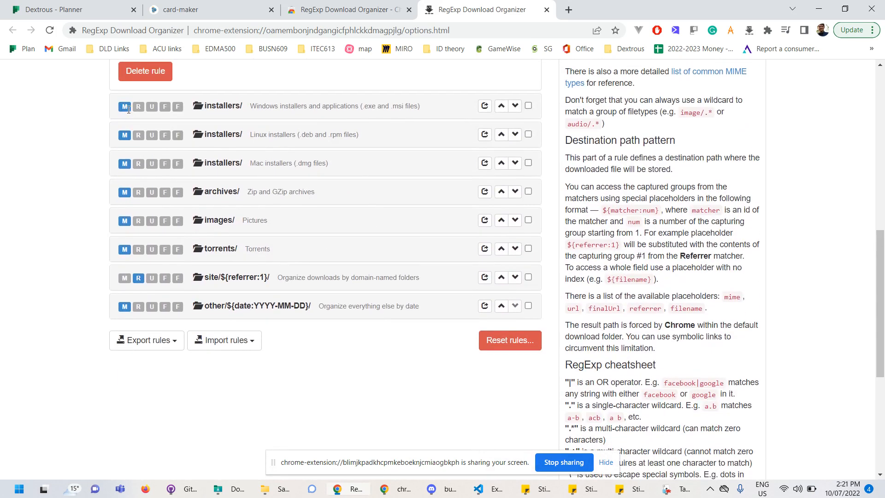
mouse_move(528, 106)
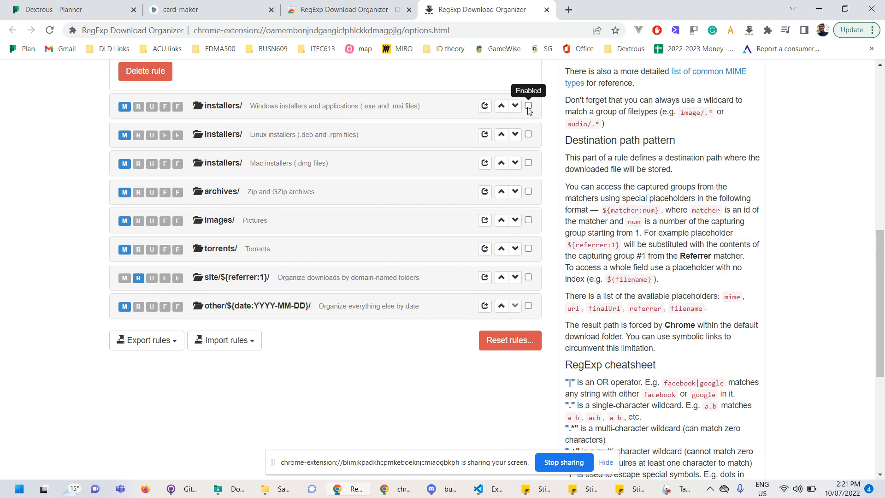
click(528, 105)
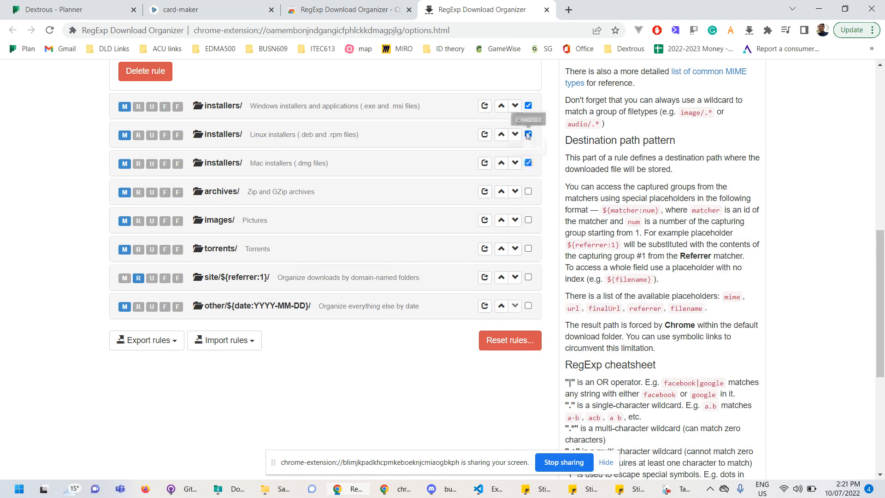
click(527, 133)
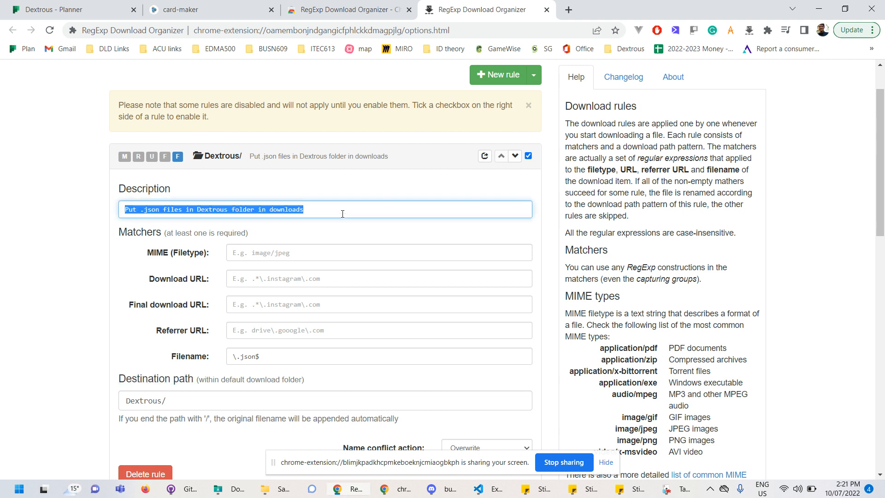
- Review the Dextrous rule's description, Referrer URL matcher and .json filename pattern, entering 'Bob'
double_click(145, 209)
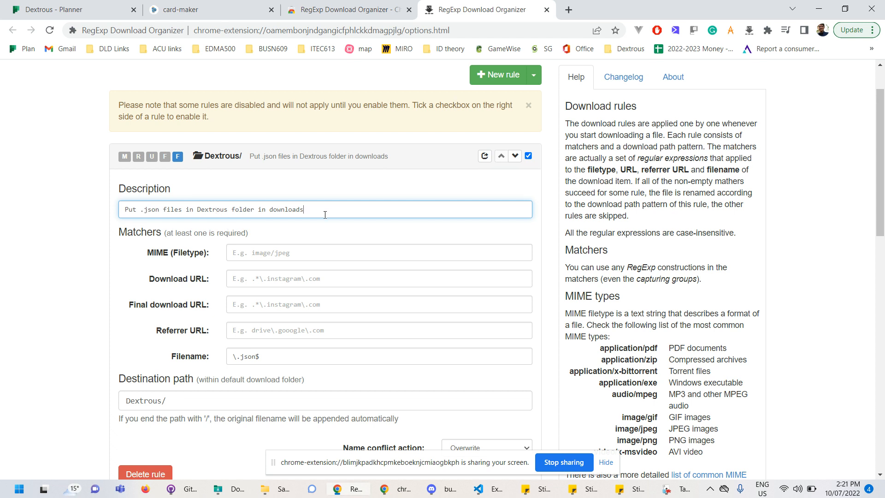
scroll(down, 3)
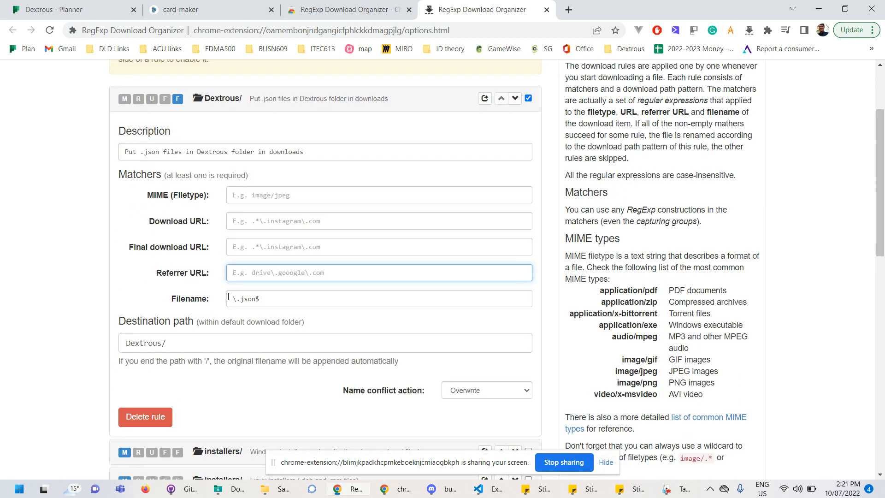
click(379, 298)
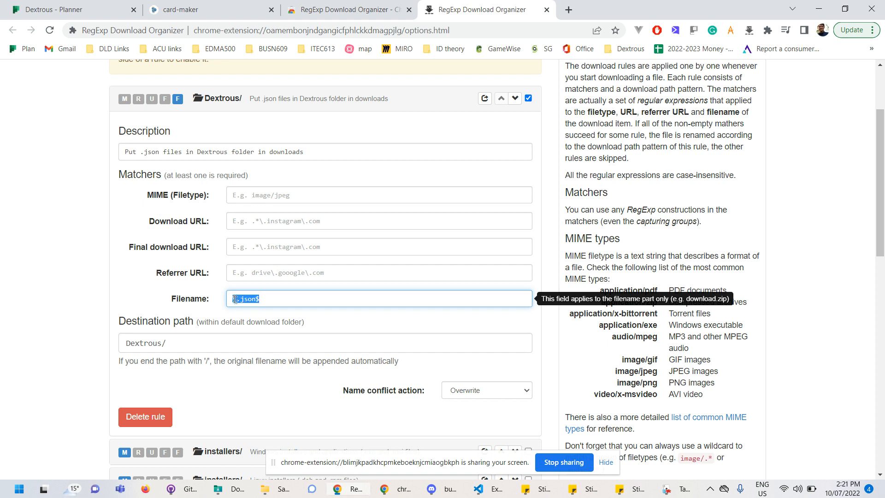
click(242, 299)
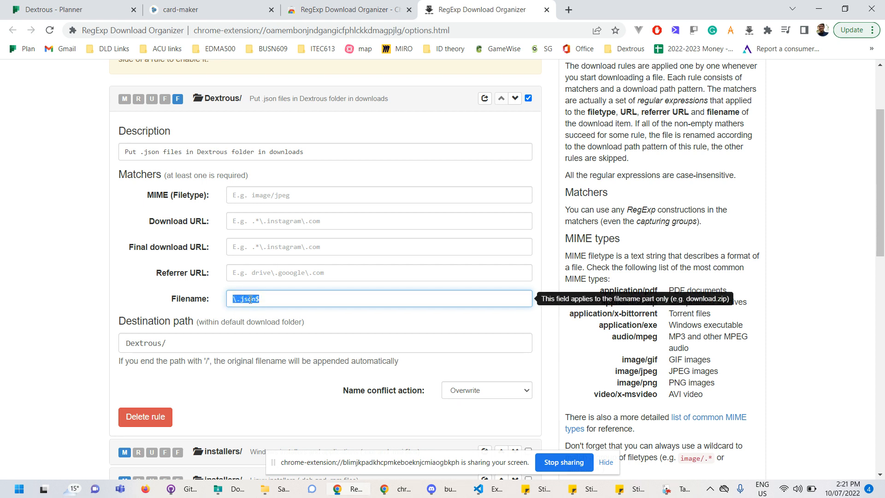
click(288, 299)
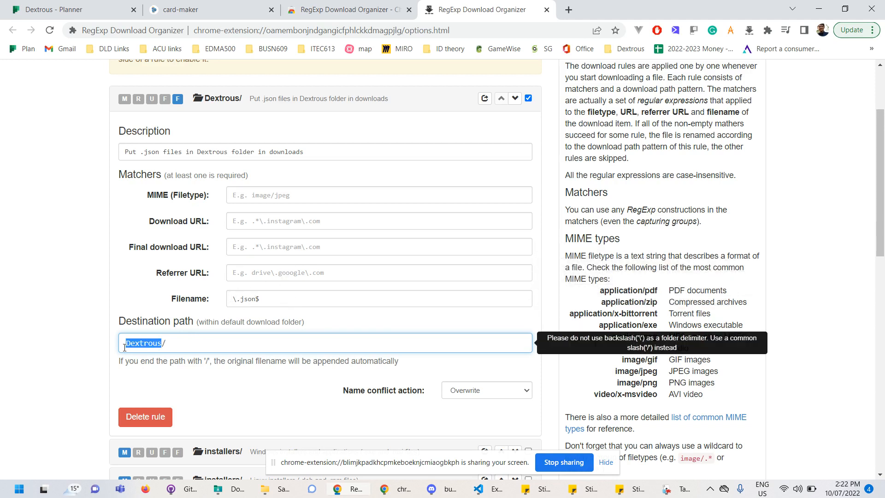
text(Bob)
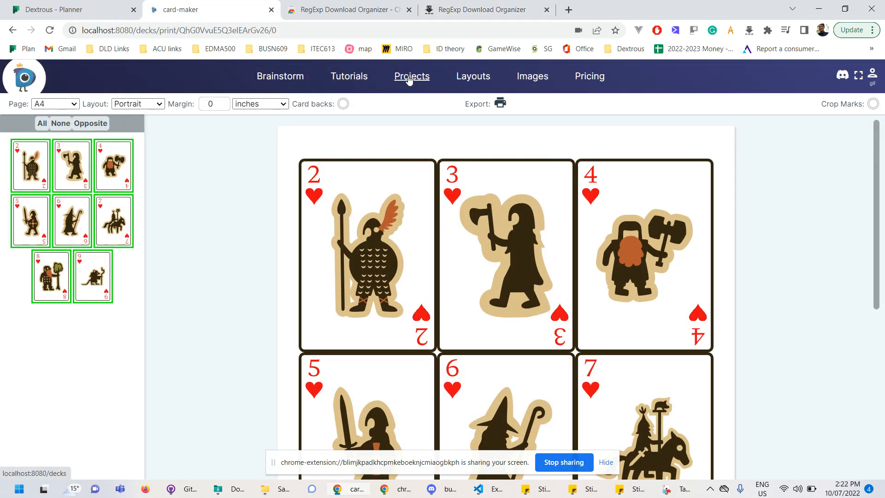
- From the Projects list, open the heart-card Untitled Project deck editor
click(411, 76)
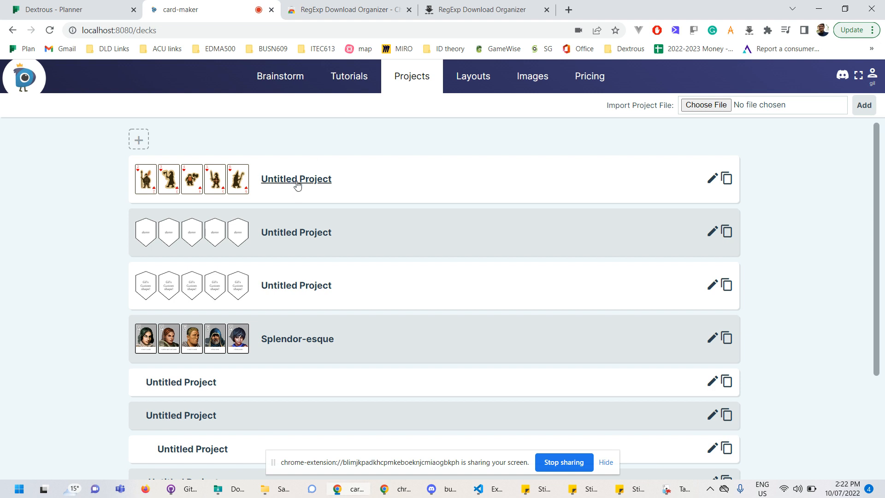
click(296, 179)
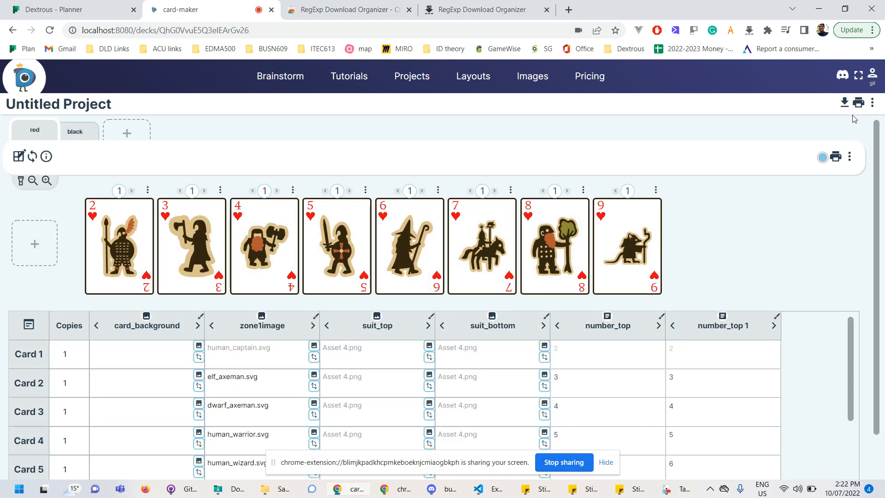
mouse_move(846, 103)
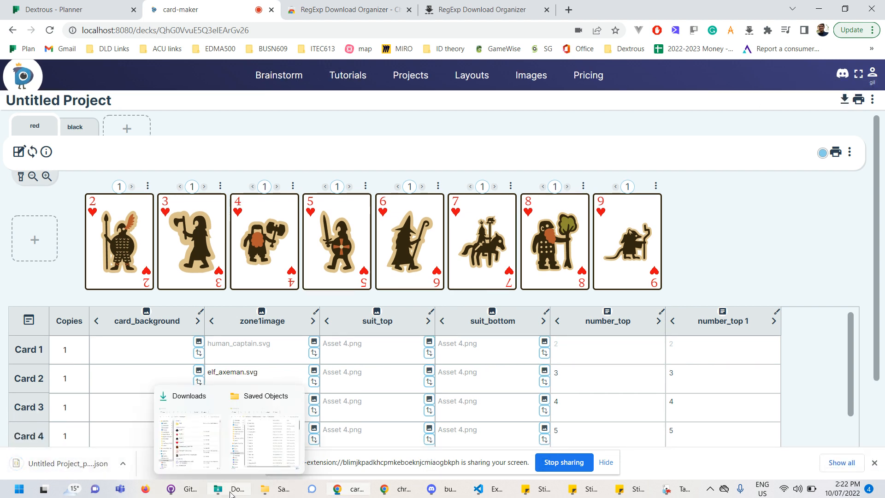
- Check the Bob folder in Downloads for the Untitled Project JSON file, then close the window
click(229, 489)
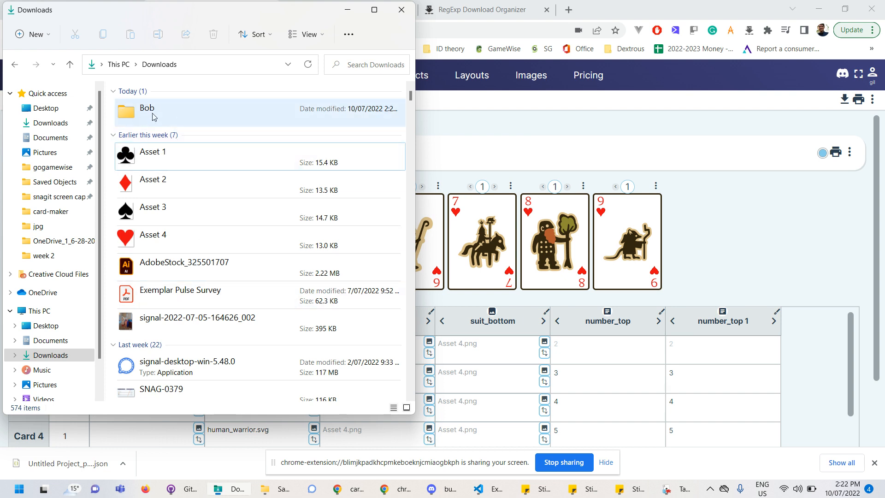
click(147, 112)
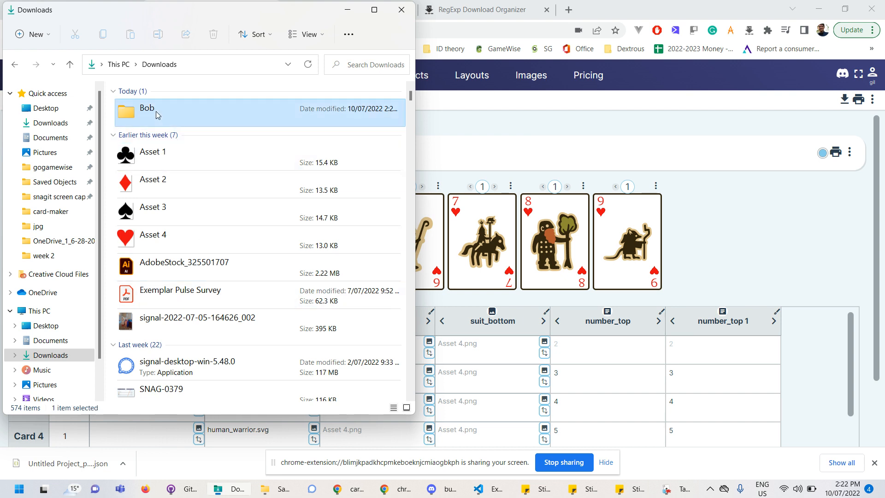
double_click(146, 109)
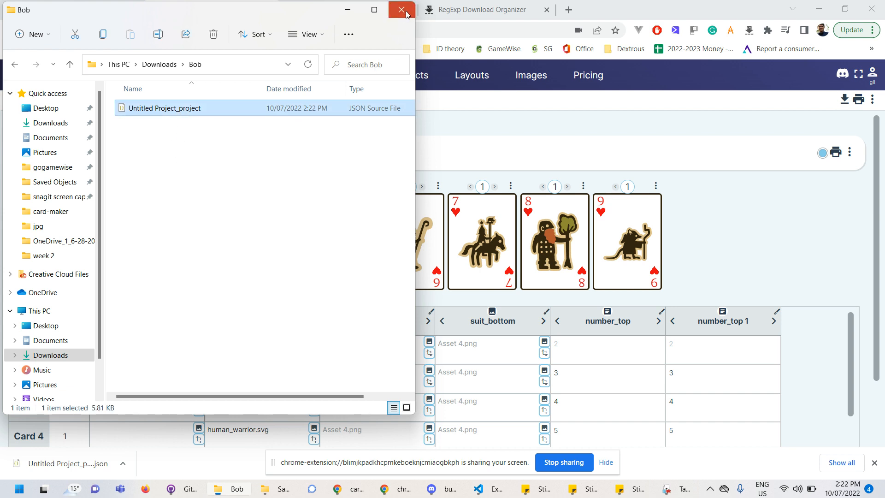
click(401, 10)
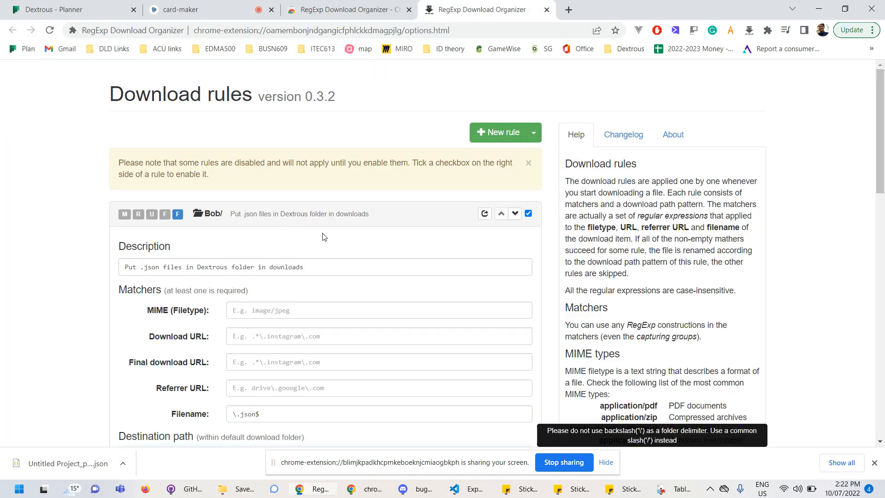
- Set the .json rule's destination path to Dextrous/ and return to the card-maker project
scroll(down, 3)
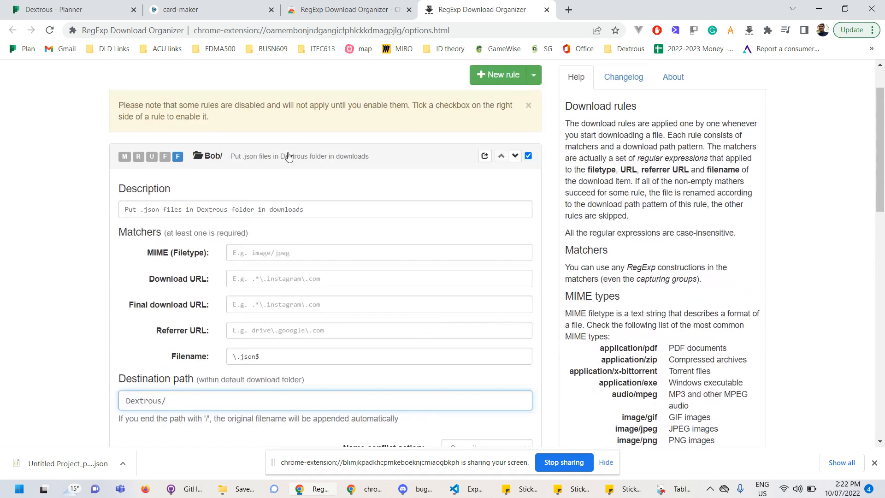
click(209, 9)
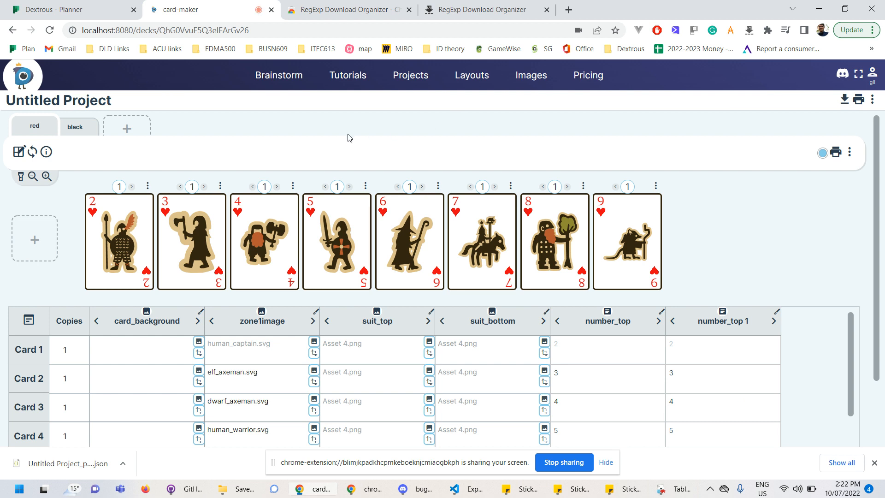
mouse_move(299, 146)
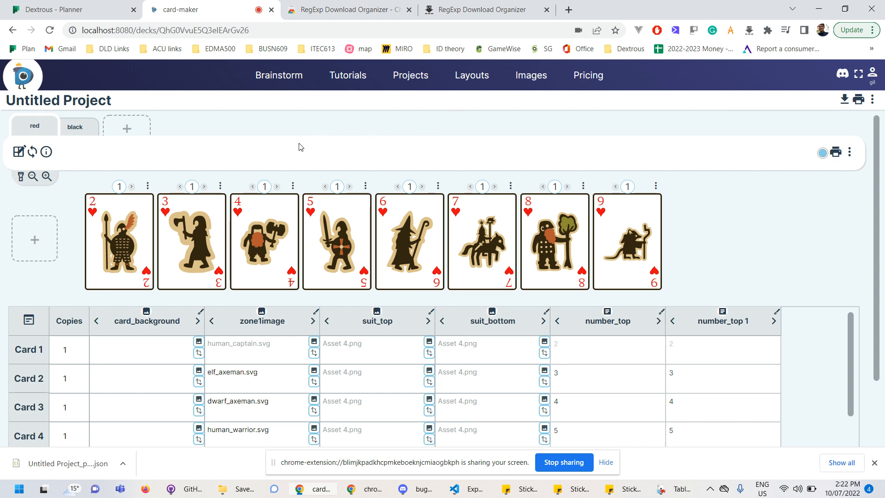
mouse_move(186, 172)
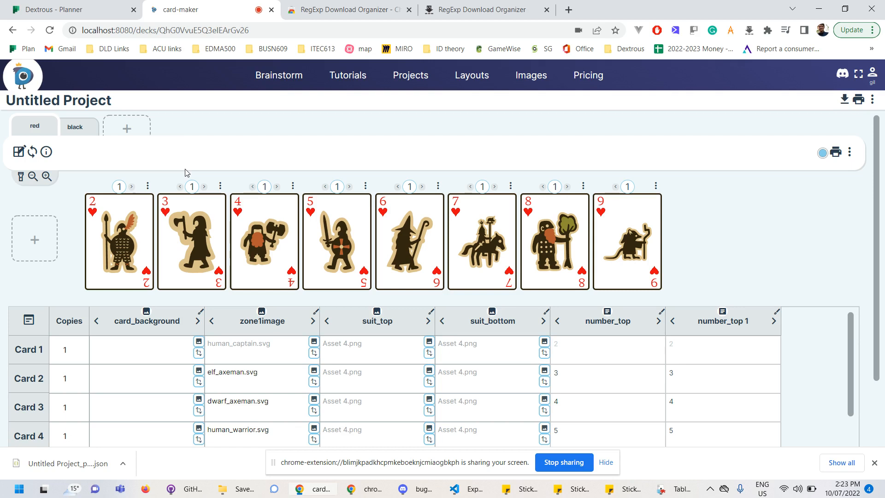
mouse_move(195, 167)
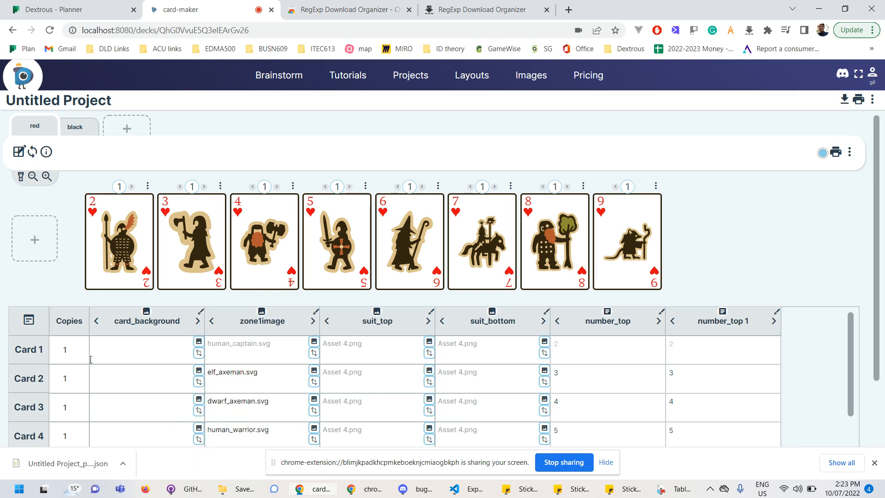
- Search Start for 'comm' and launch Command Prompt with Run as administrator
click(8, 489)
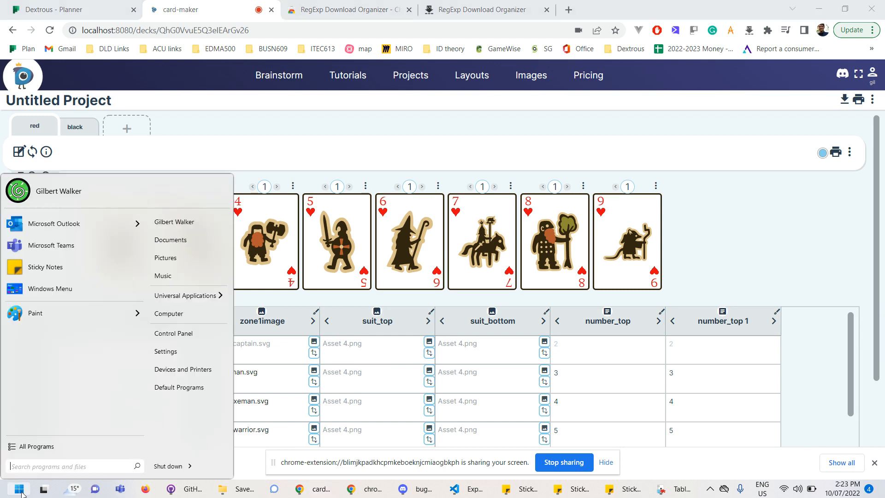
text(command)
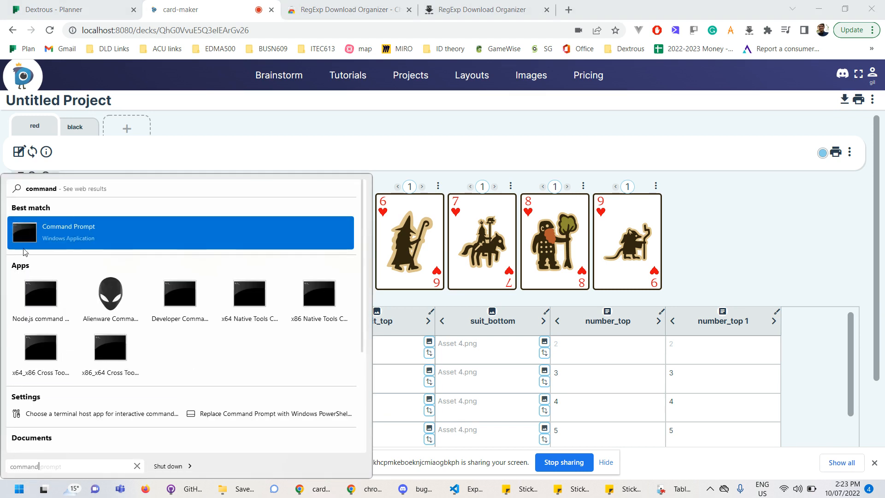
mouse_move(99, 234)
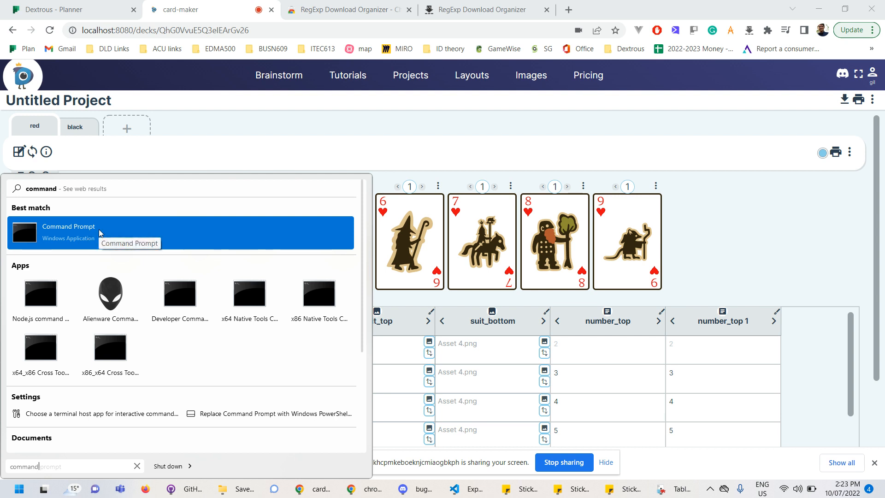
mouse_move(91, 228)
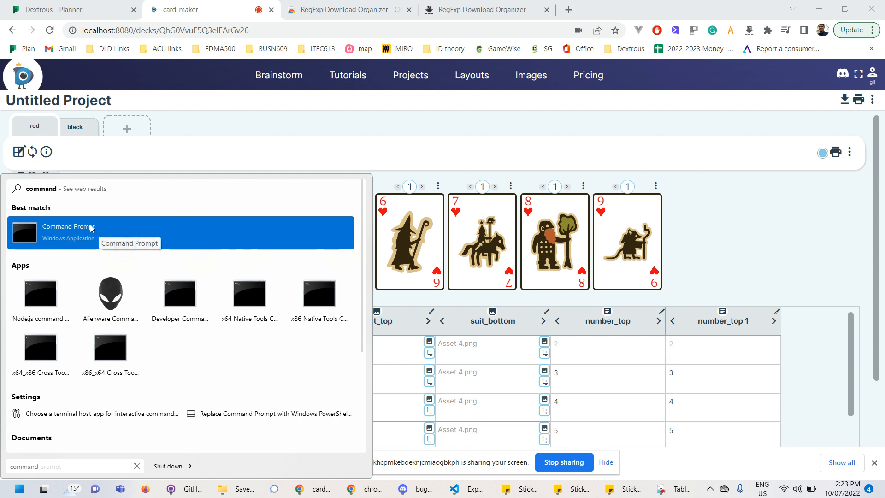
right_click(67, 231)
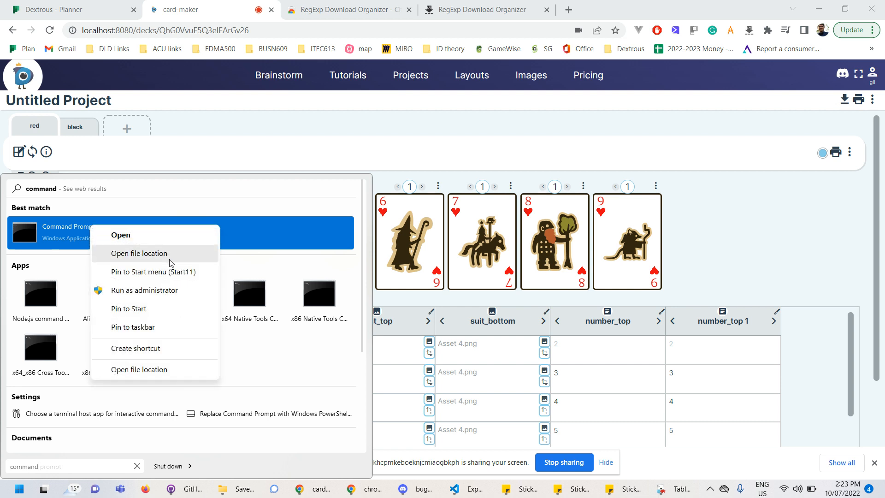
mouse_move(144, 290)
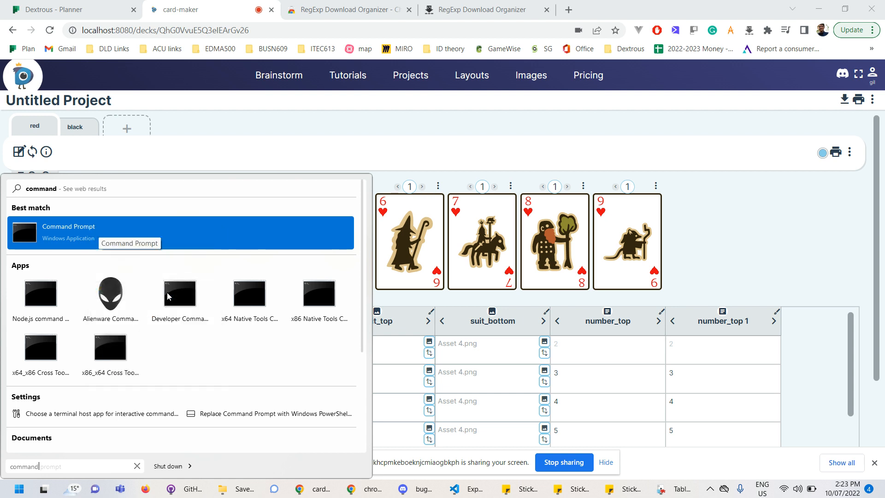
click(67, 233)
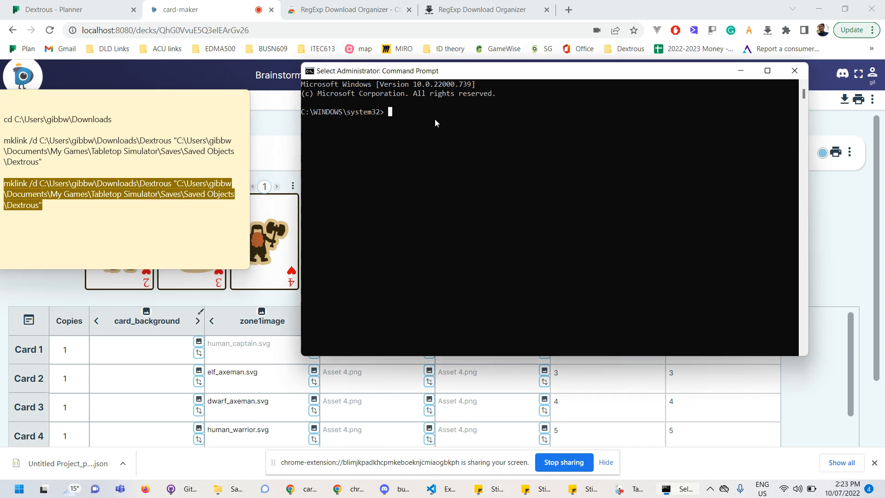
- Begin the symbolic link command by entering 'mklink /d' in the administrator prompt
text(mklink)
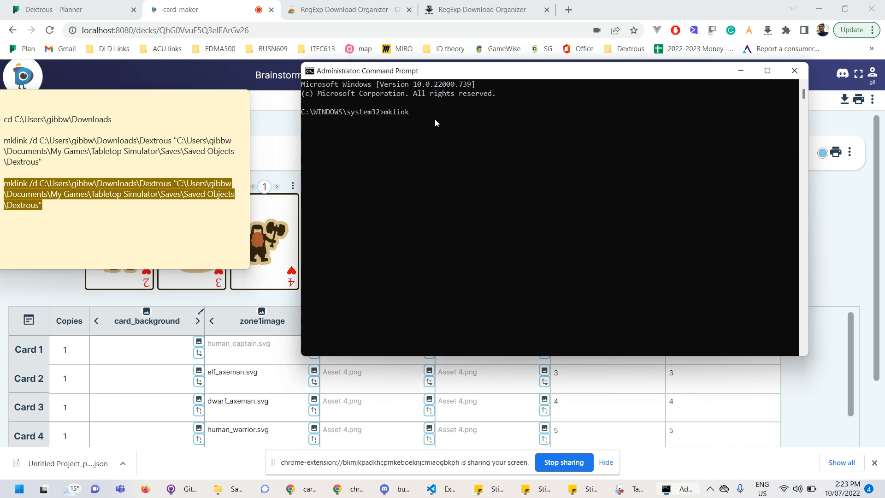
text(/d)
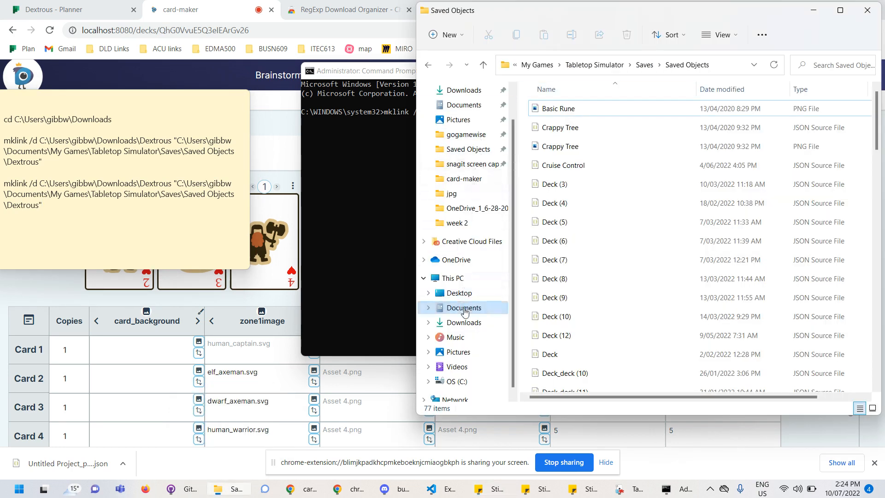
- Delete the Bob folder from Downloads and create a new folder named Dextrous there
click(465, 323)
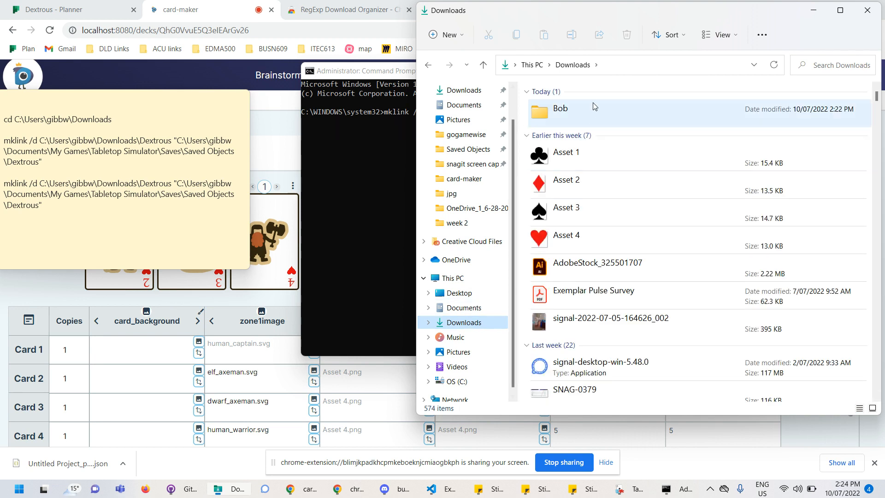
click(561, 109)
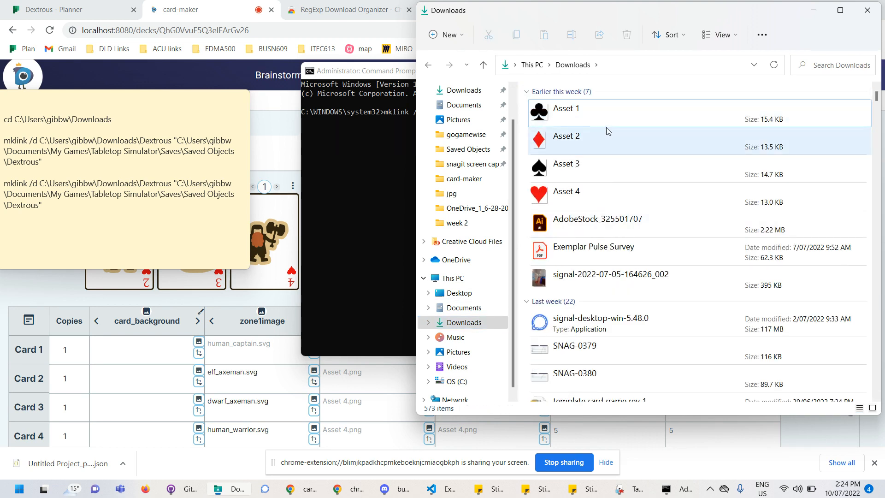
click(566, 109)
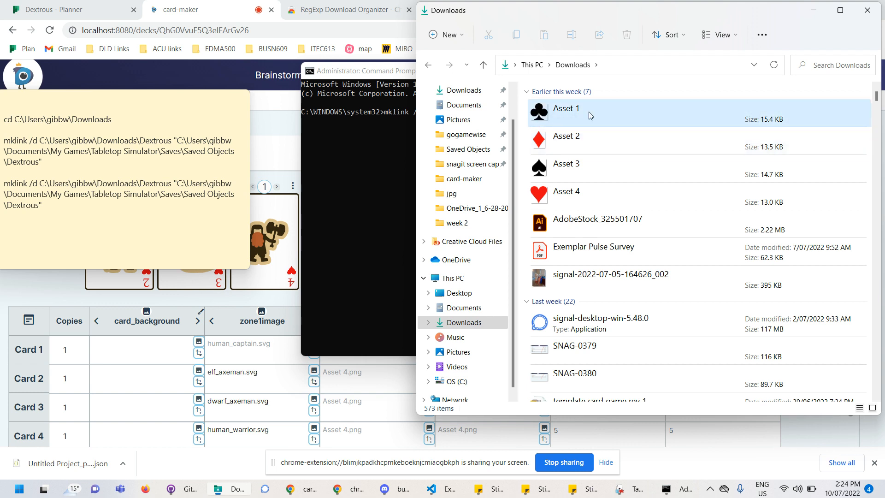
click(554, 301)
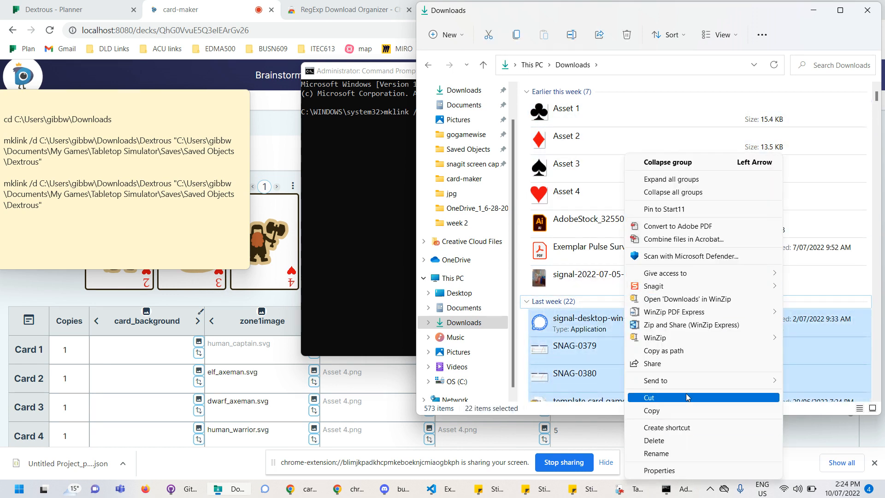
mouse_move(687, 103)
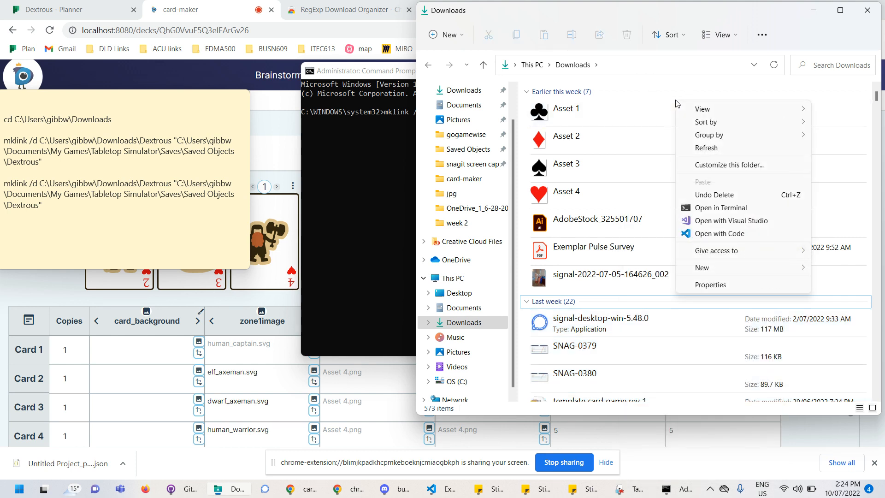
click(703, 268)
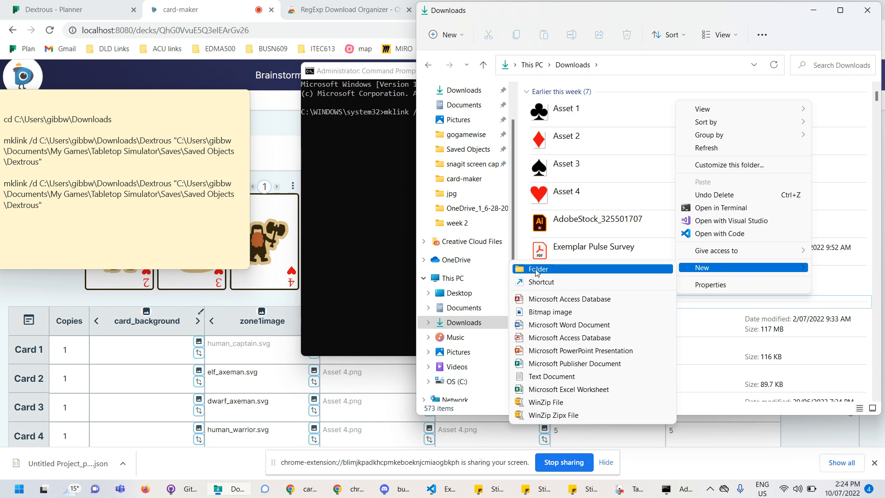
click(537, 269)
text(Dextrous)
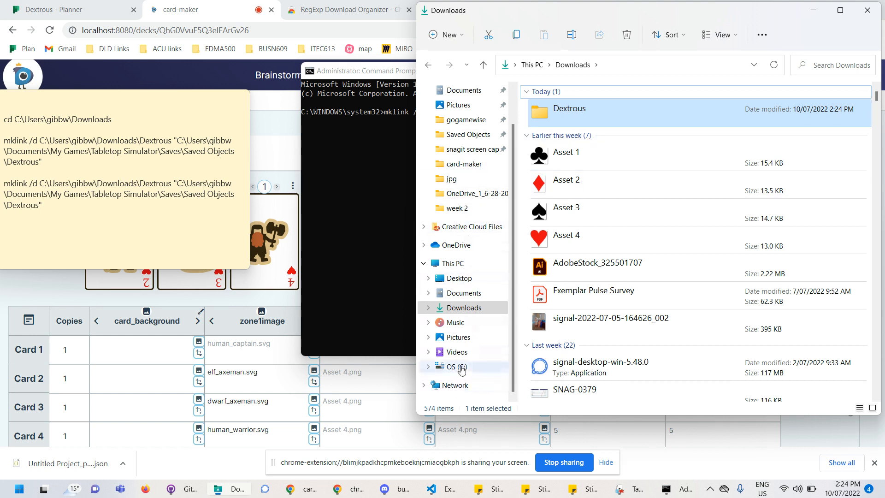
click(451, 366)
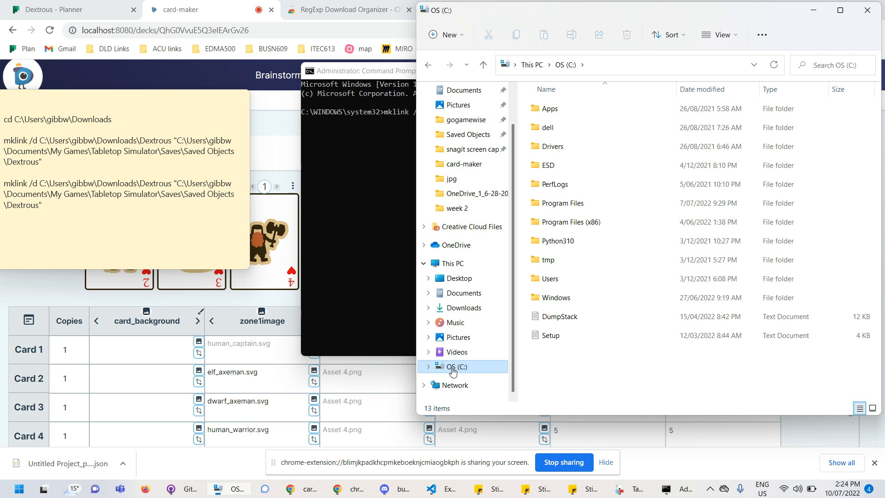
click(551, 278)
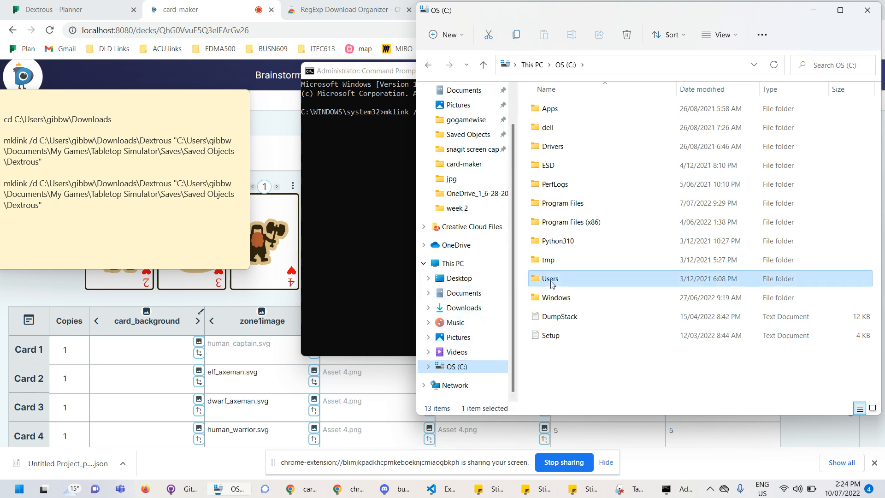
double_click(550, 279)
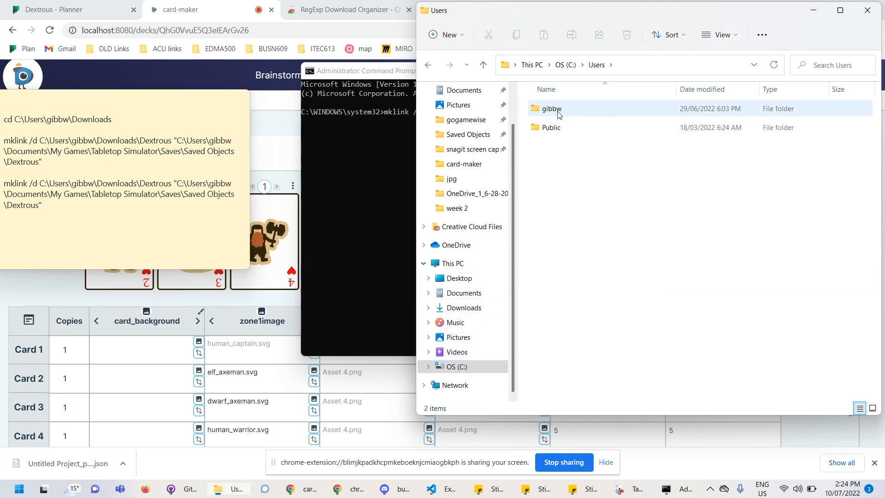
double_click(552, 109)
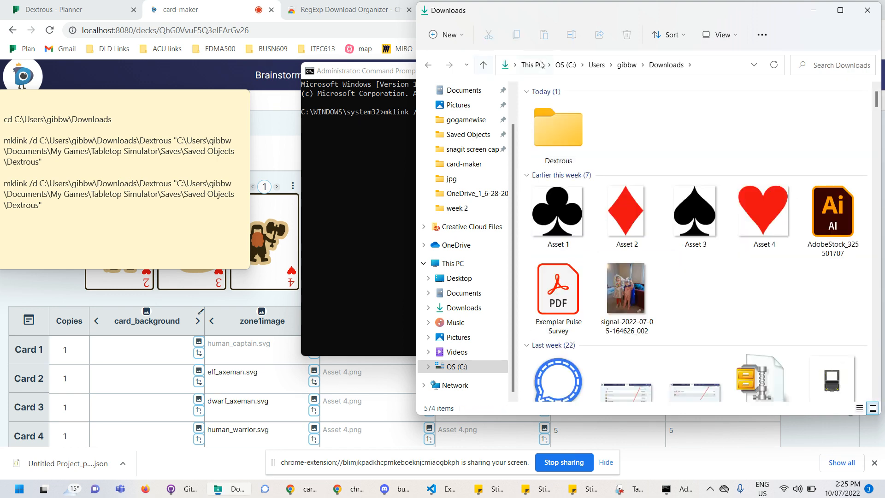
mouse_move(672, 72)
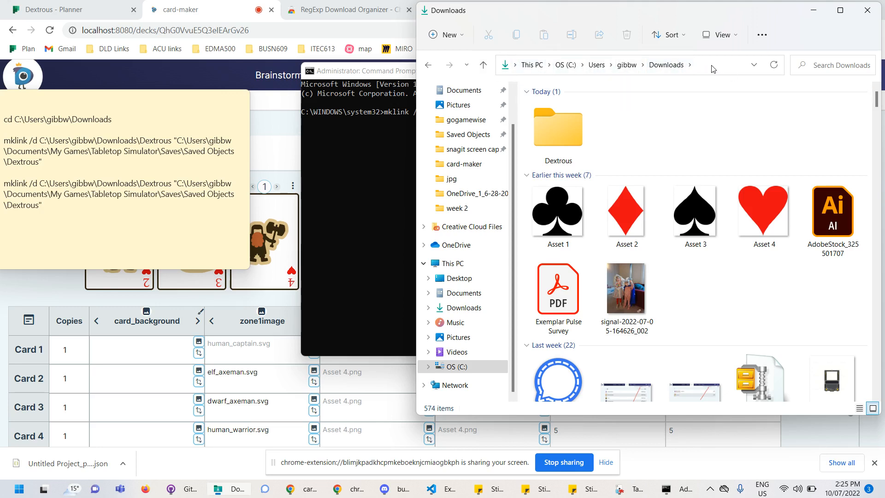
click(649, 65)
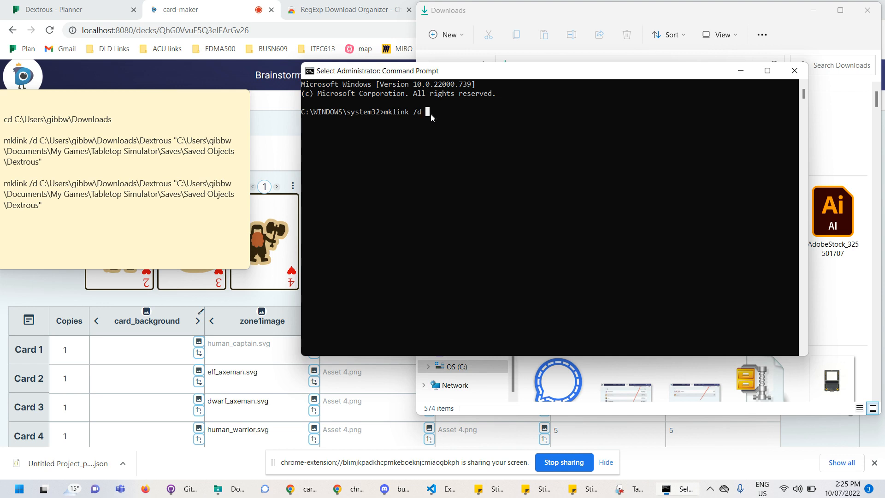
- Add the C:\Users\gibbw\Downloads path to the mklink /d command
text(C:\Users\gibbw\Downloads)
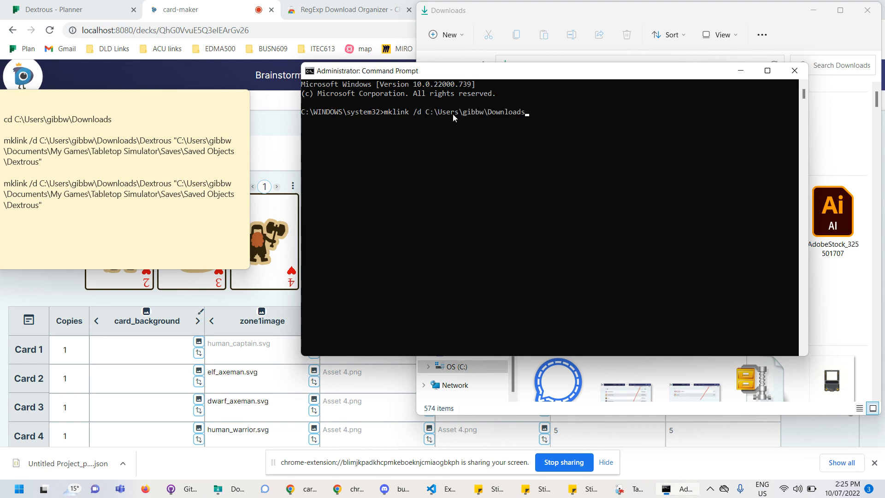
mouse_move(586, 118)
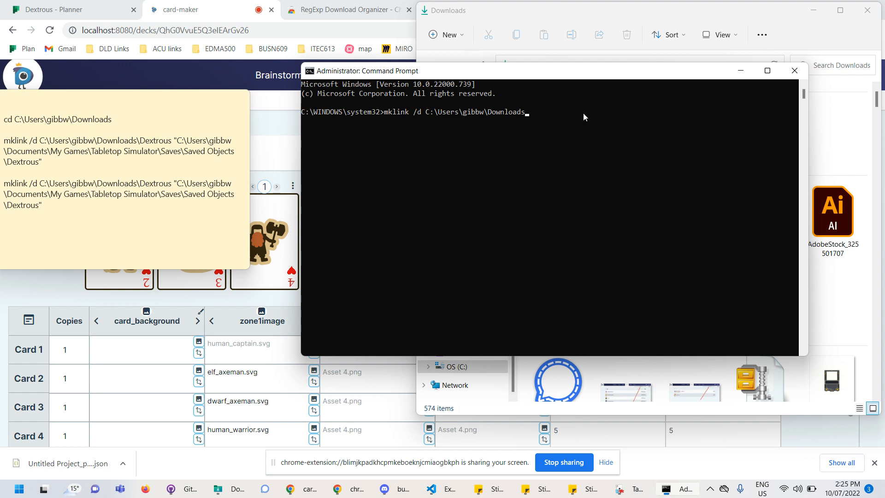
mouse_move(450, 117)
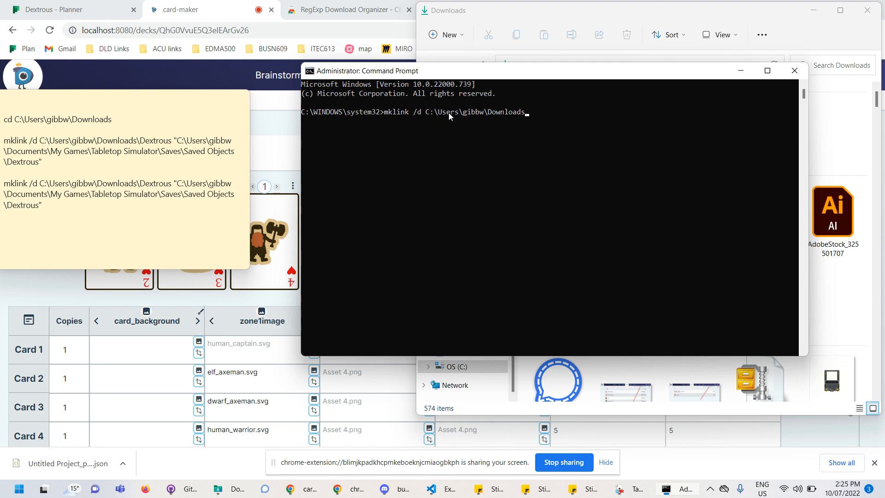
drag(430, 112, 528, 111)
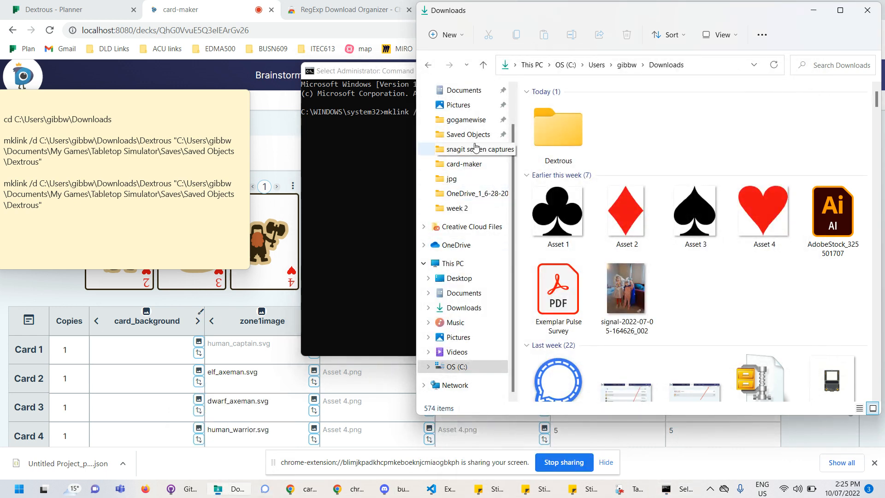
- Create a new Dextrous folder inside Tabletop Simulator's Saved Objects folder
right_click(465, 135)
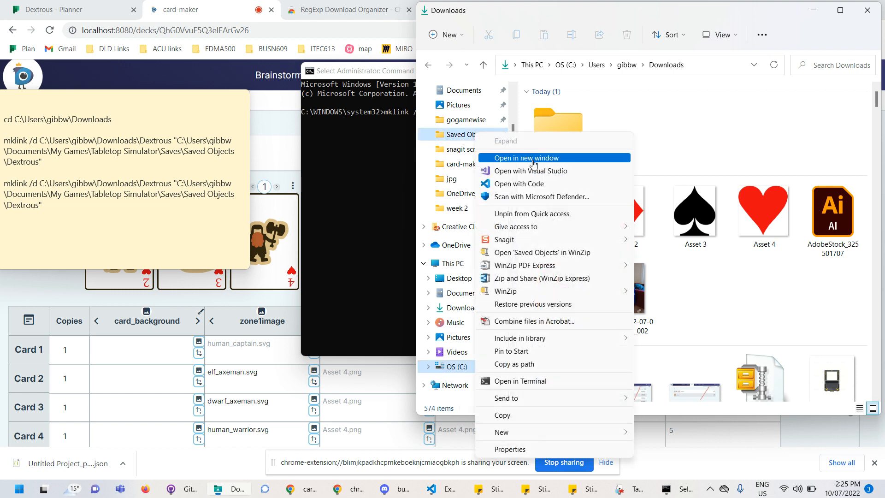
click(525, 157)
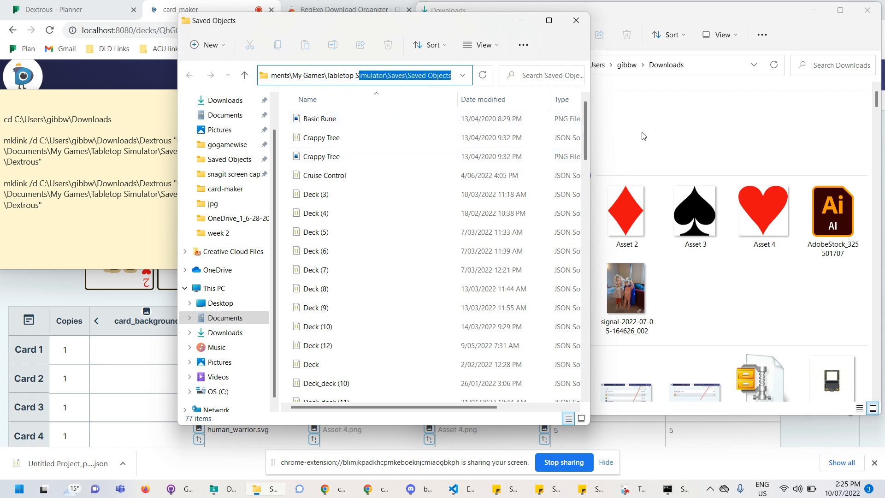
click(323, 137)
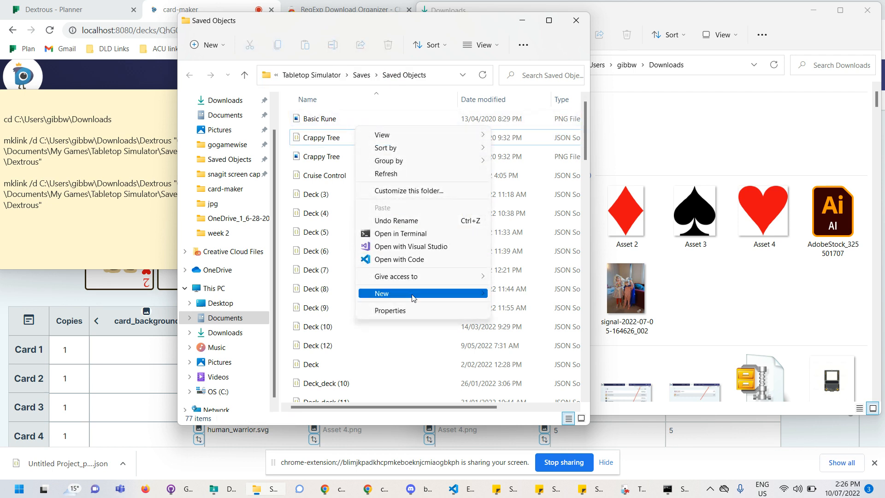
click(382, 293)
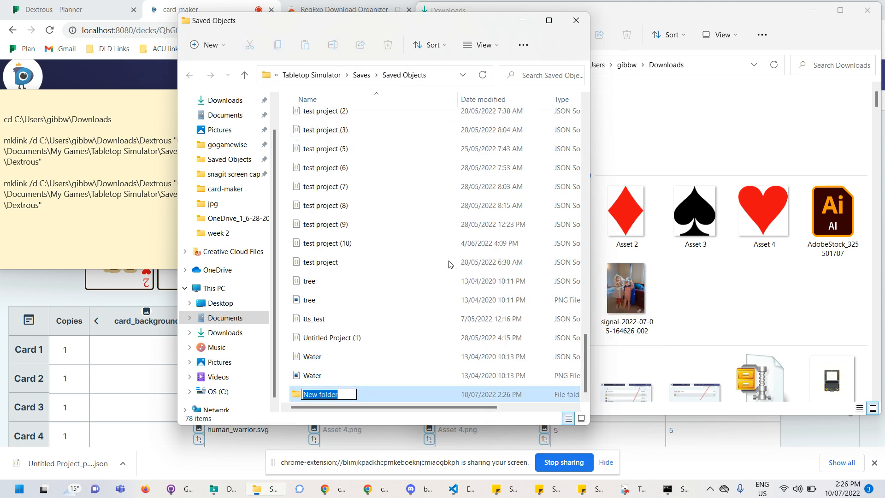
text(Dextrous)
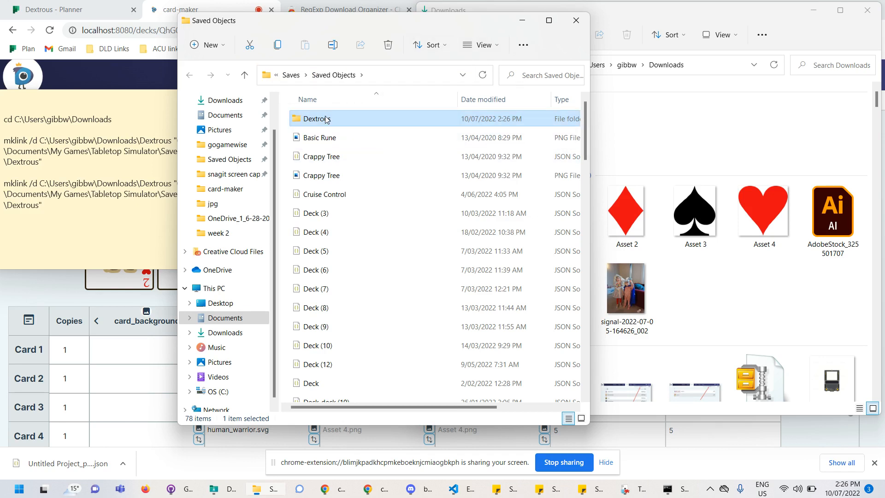
double_click(316, 119)
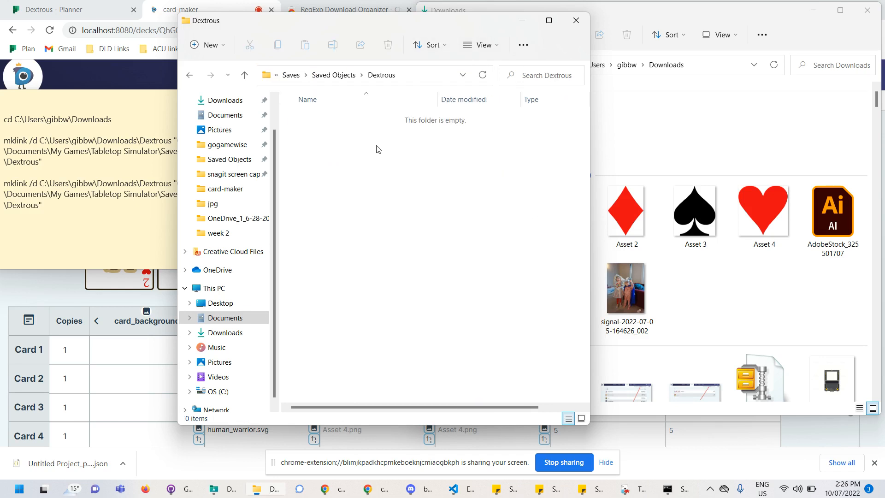
mouse_move(411, 79)
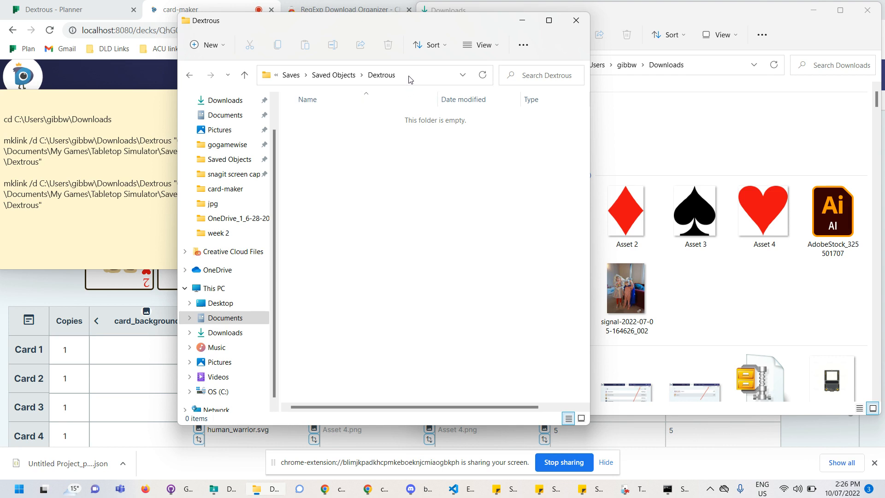
- Complete the mklink /d line with the Saved Objects\Dextrous path and Downloads\Dextrous target
click(367, 75)
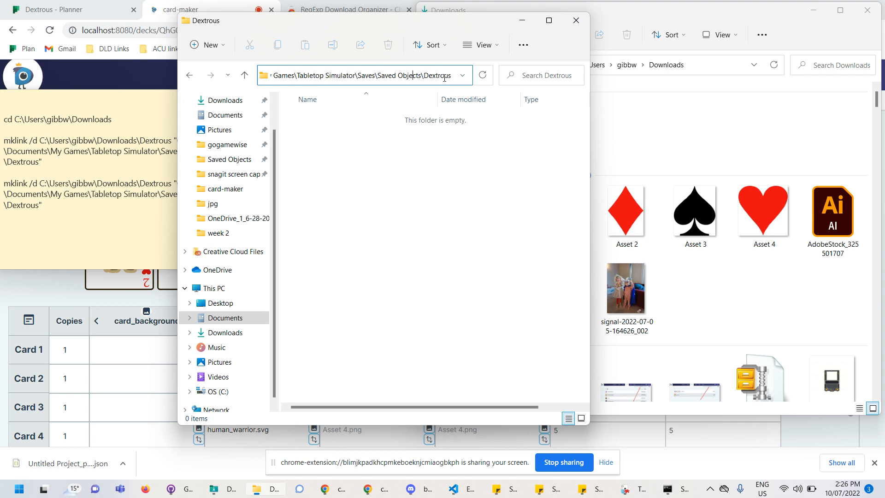
click(365, 74)
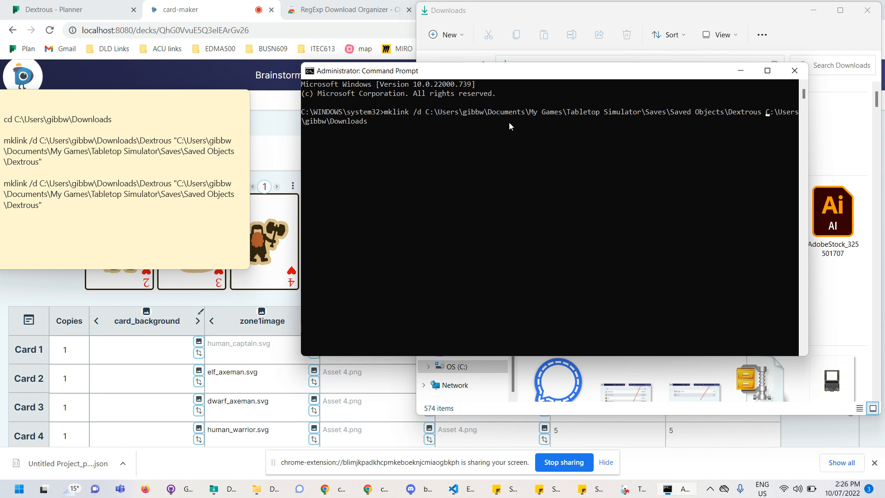
mouse_move(402, 116)
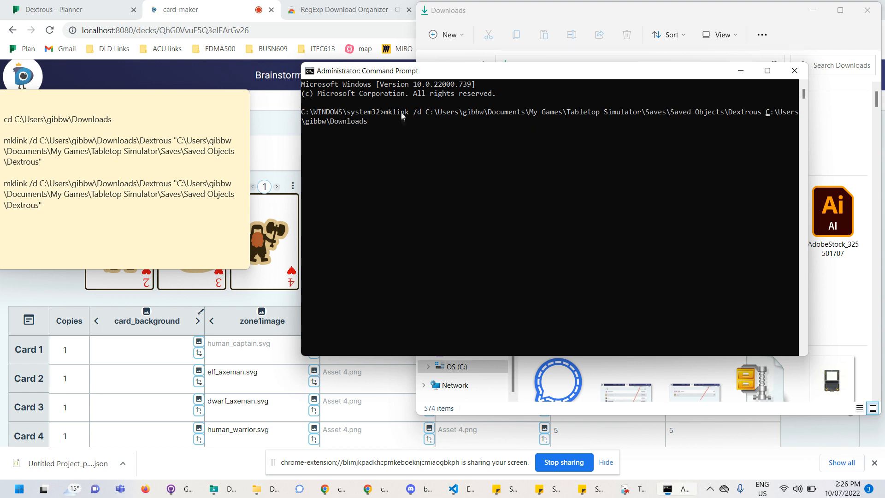
mouse_move(411, 119)
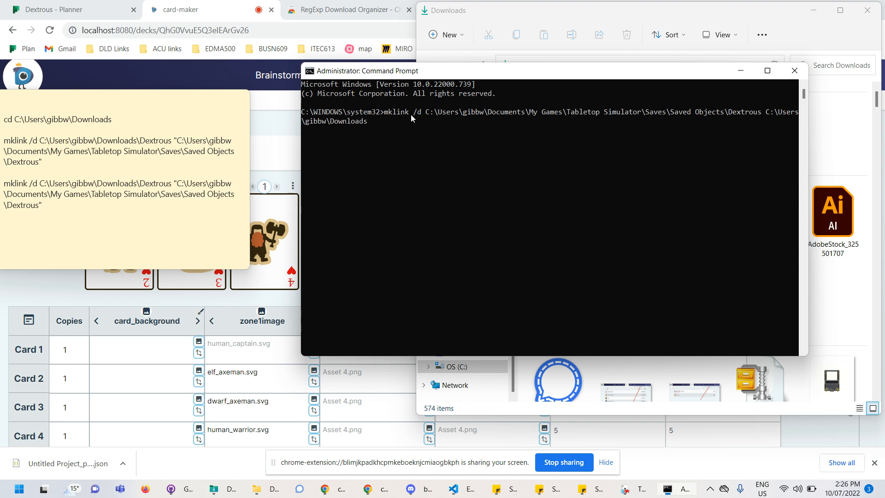
mouse_move(462, 117)
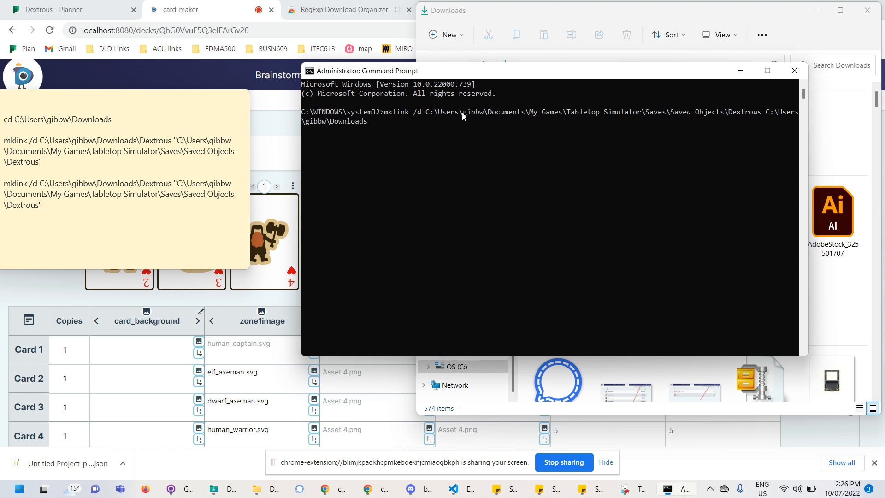
mouse_move(692, 112)
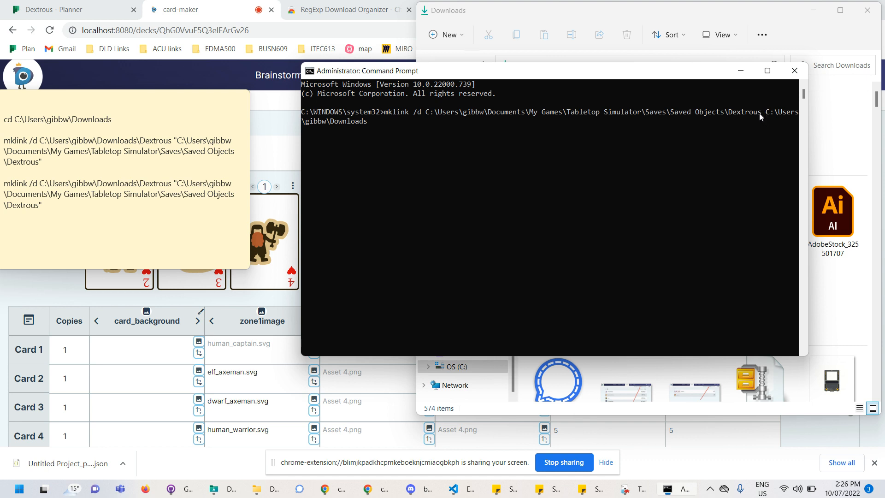
mouse_move(796, 116)
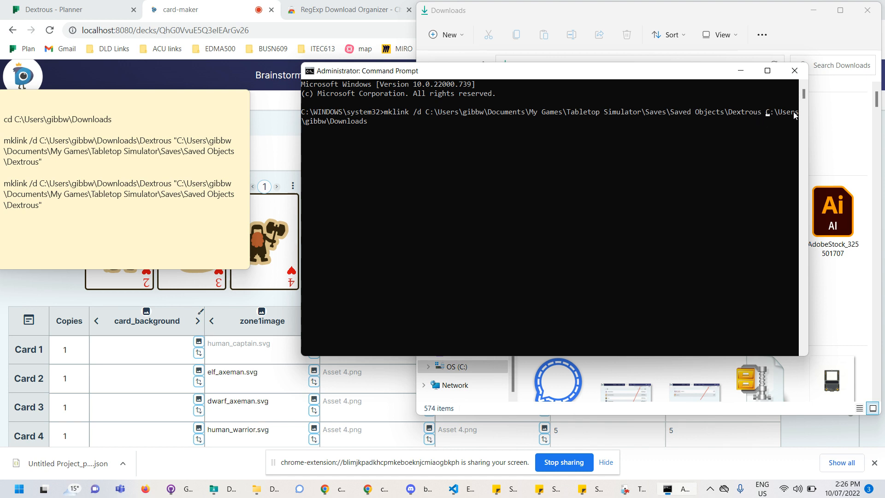
mouse_move(348, 128)
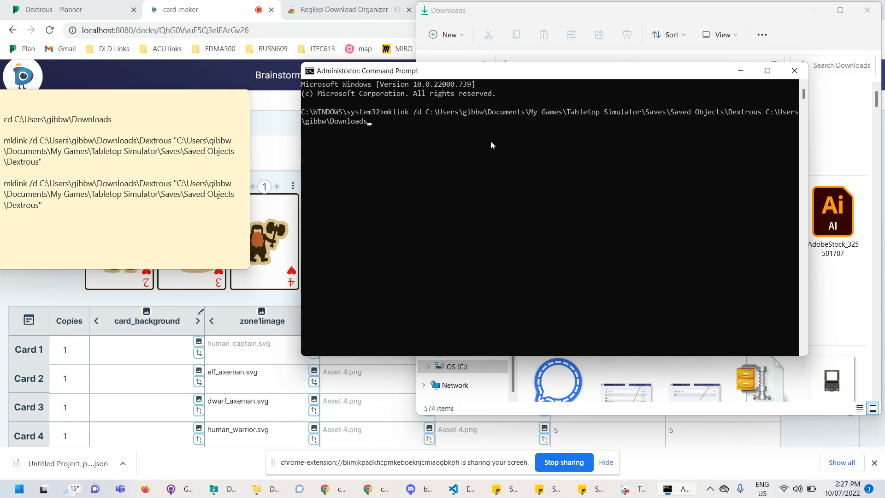
text(\)
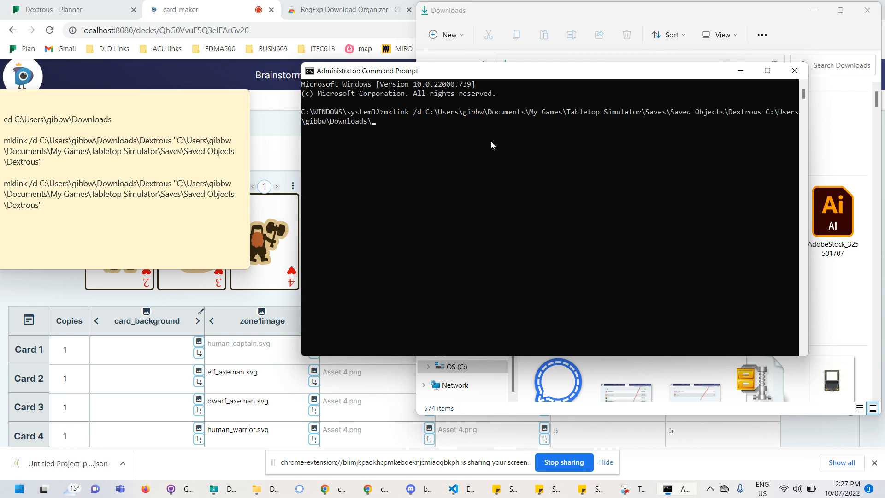
text(Dex)
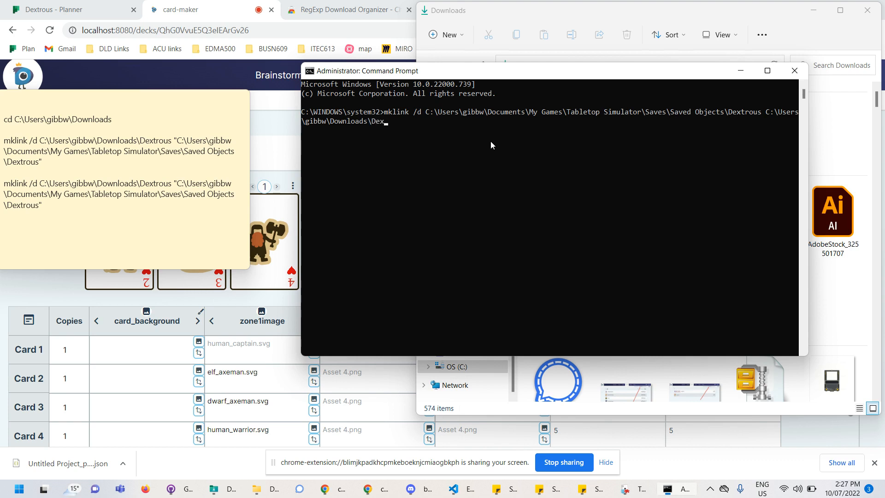
text(trous)
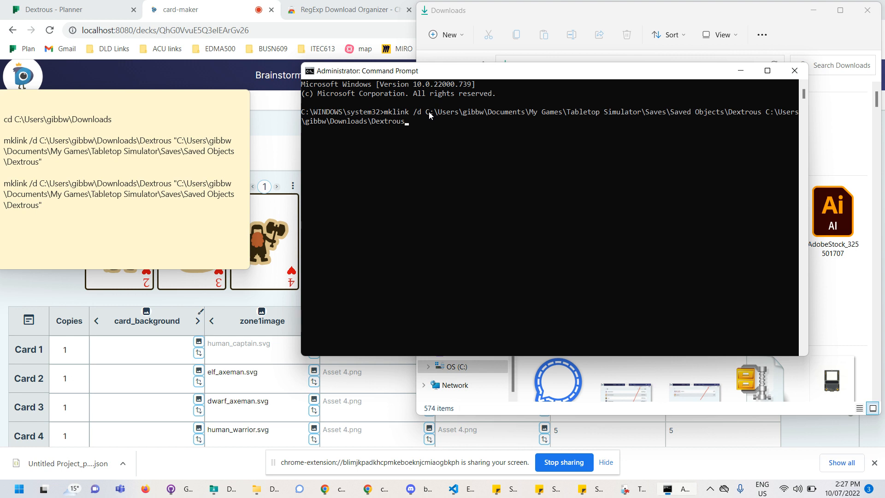
mouse_move(514, 127)
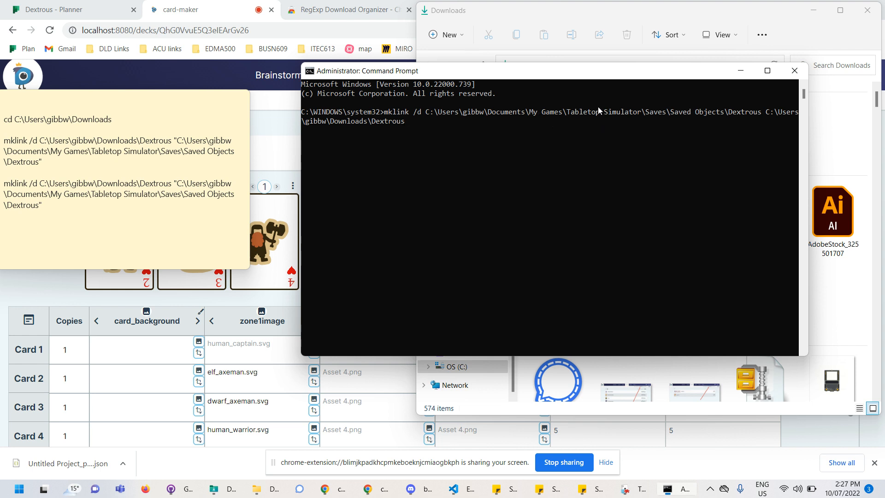
mouse_move(505, 133)
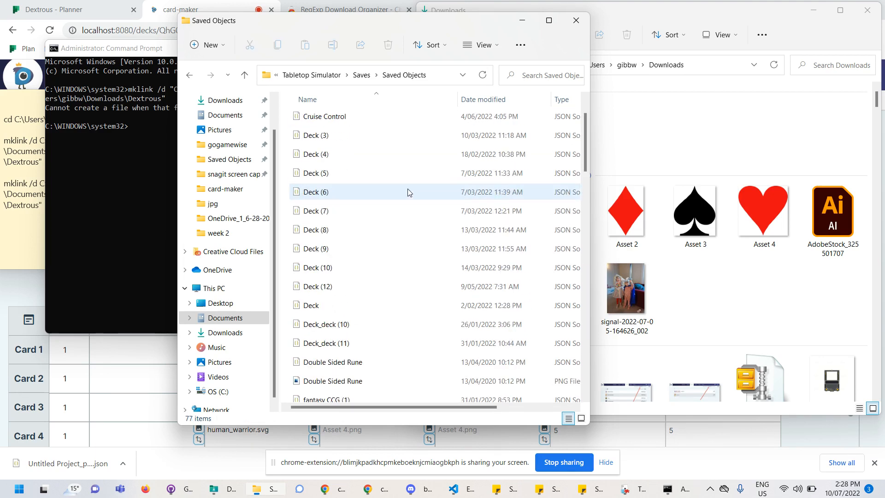
- Run mklink /d with quoted paths so Saved Objects\Dextrous links to Downloads\Dextrous
click(110, 48)
text(mklink /d "C:\Users\gibbw\Documents\My Games\Tabletop Simulator\Saves\Saved Objects\Dextrous" "C:\Users\gibbw\Downloads\Dextrous")
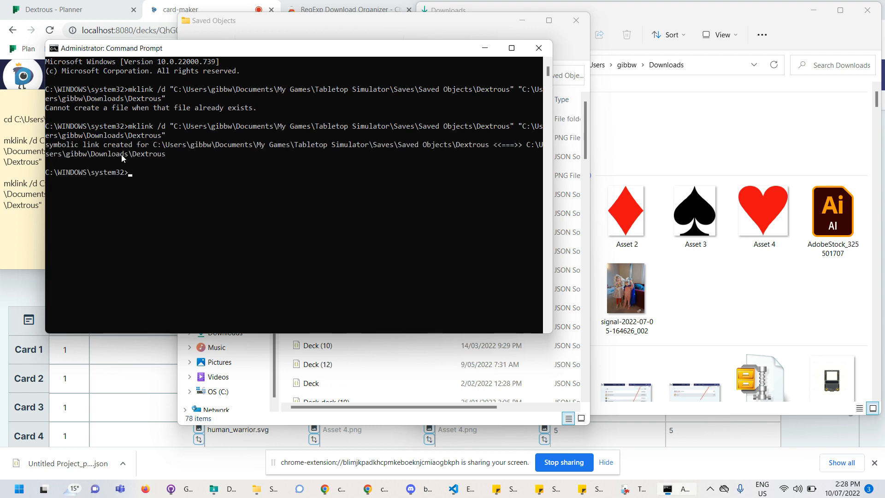
double_click(69, 145)
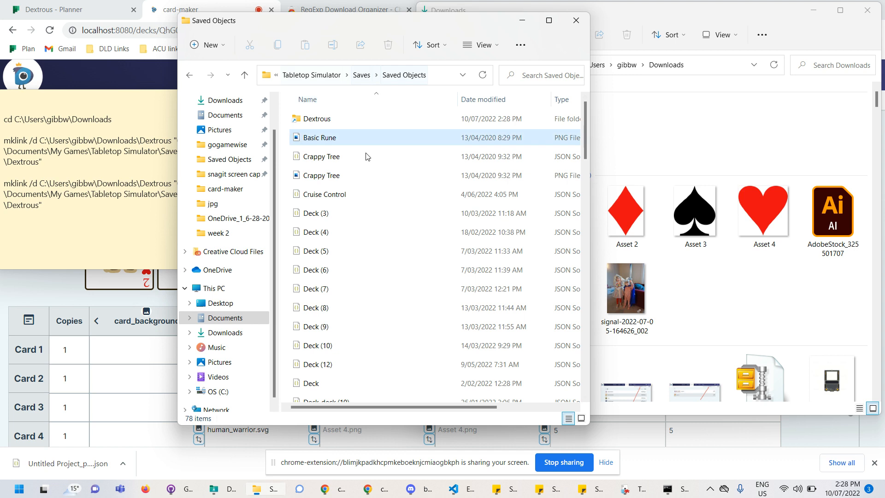
- Move the Asset 2 image from Downloads into the linked Dextrous folder and hide Explorer
click(318, 118)
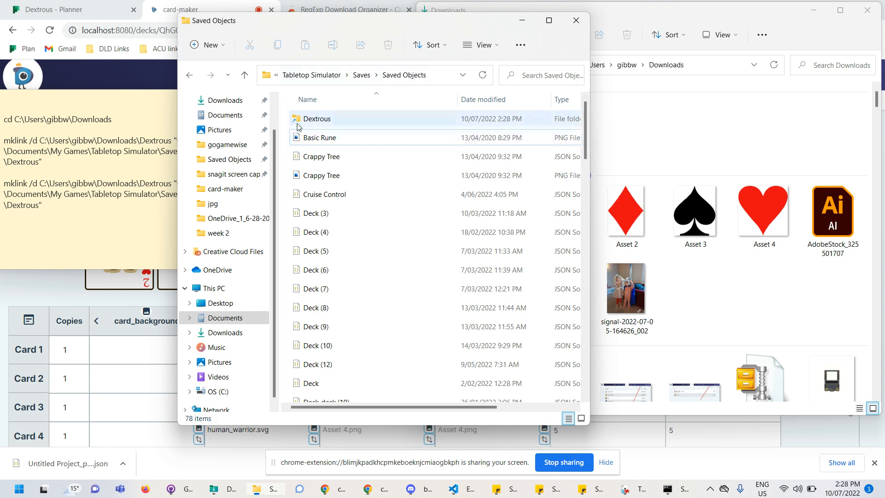
click(320, 138)
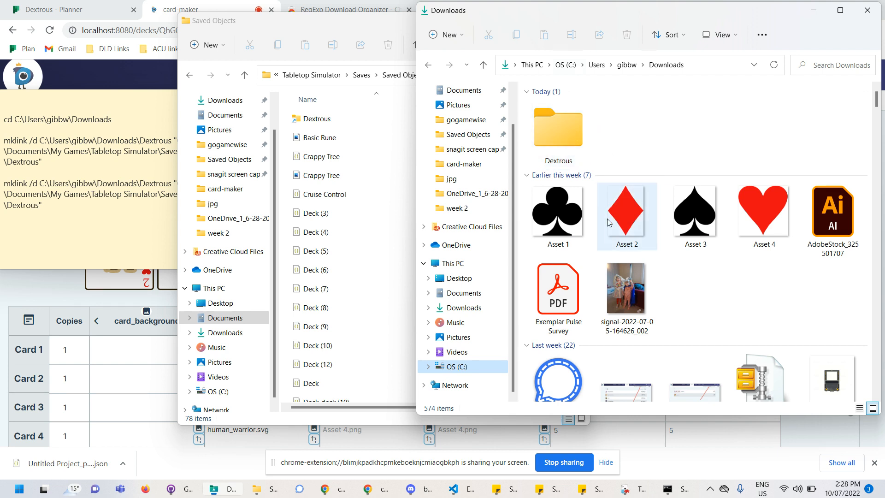
click(627, 215)
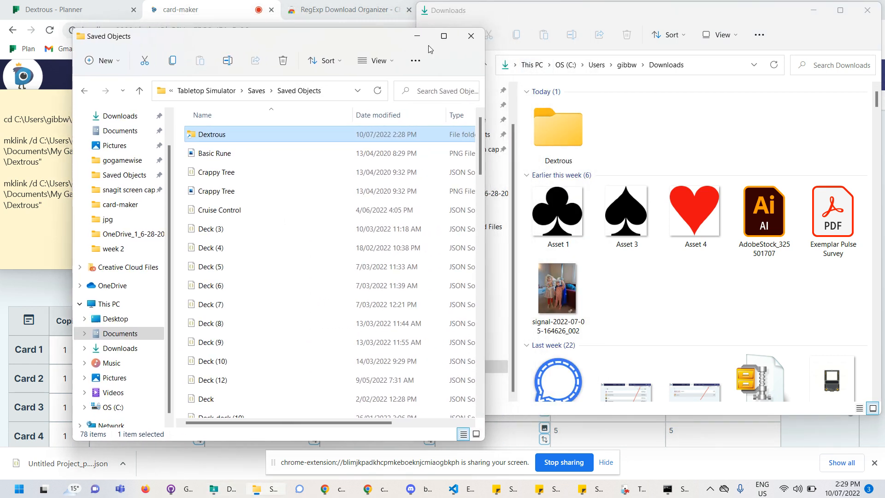
click(192, 9)
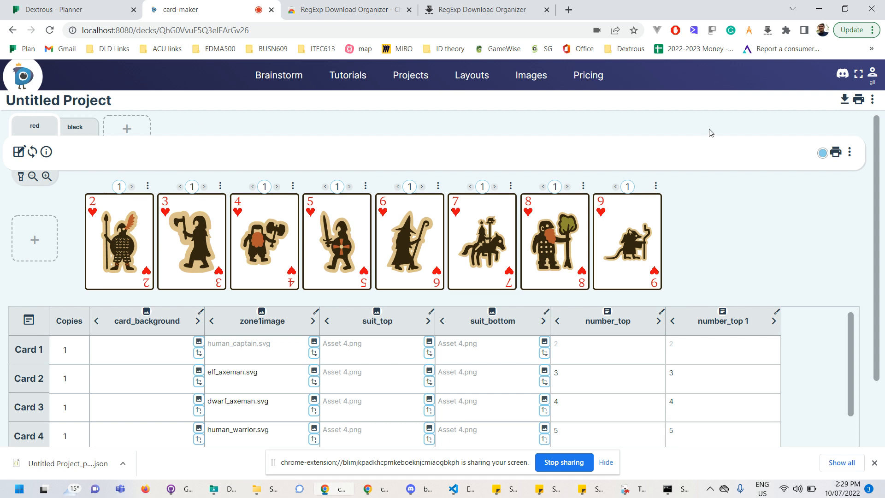
mouse_move(836, 152)
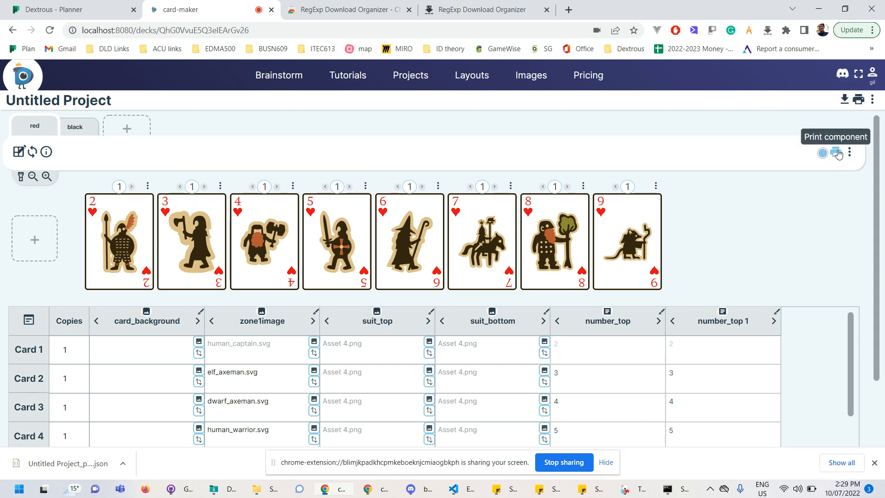
- Generate a Tabletop Simulator file for the deck and download Untitled Project.json
click(837, 153)
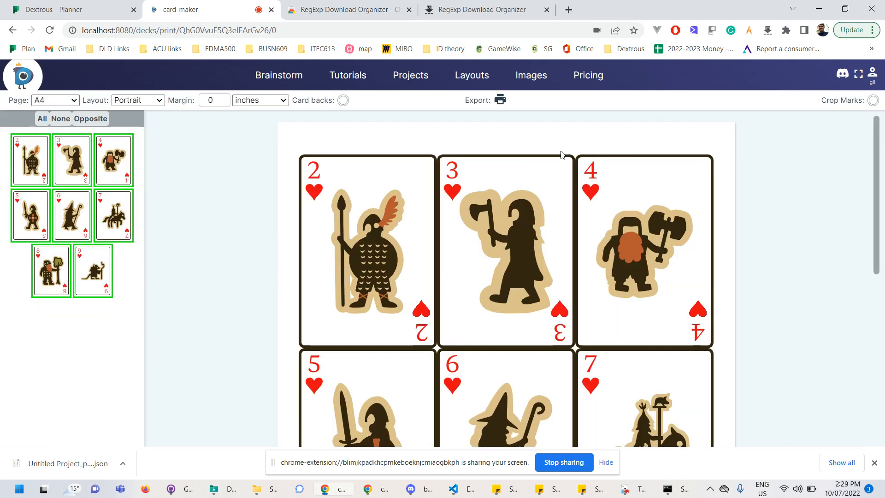
click(499, 100)
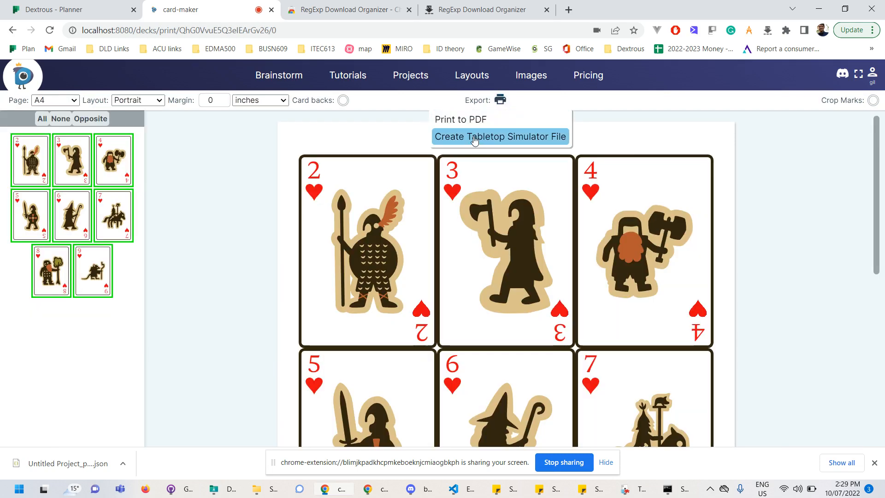
click(500, 137)
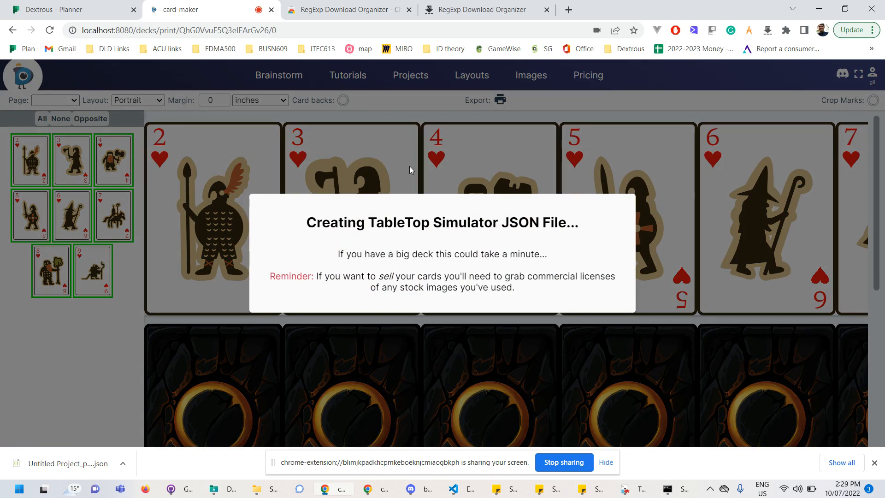
mouse_move(407, 184)
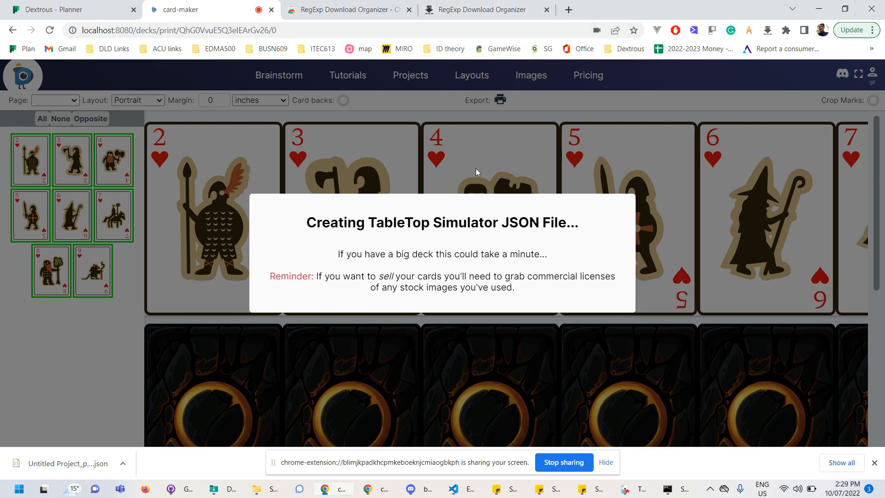
mouse_move(402, 258)
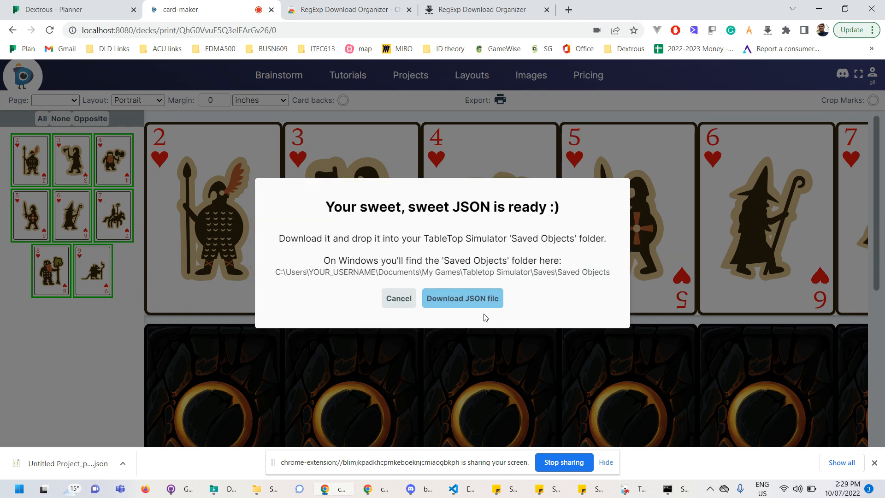
click(462, 298)
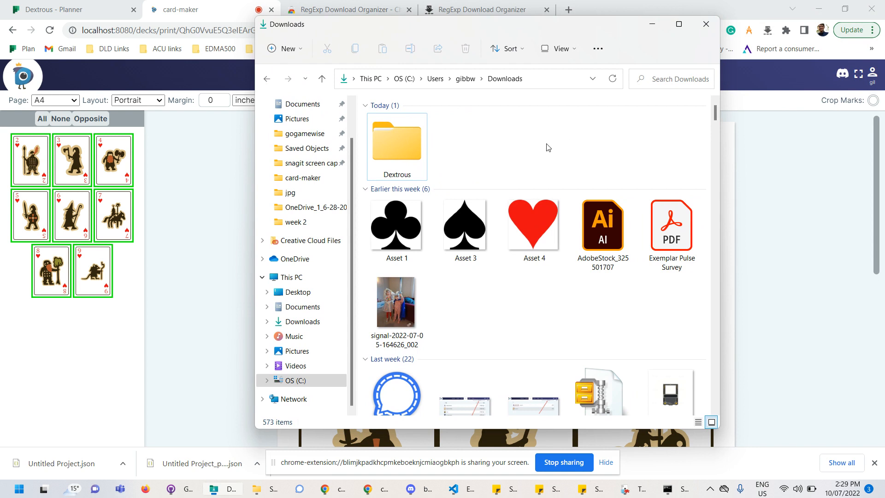
double_click(396, 139)
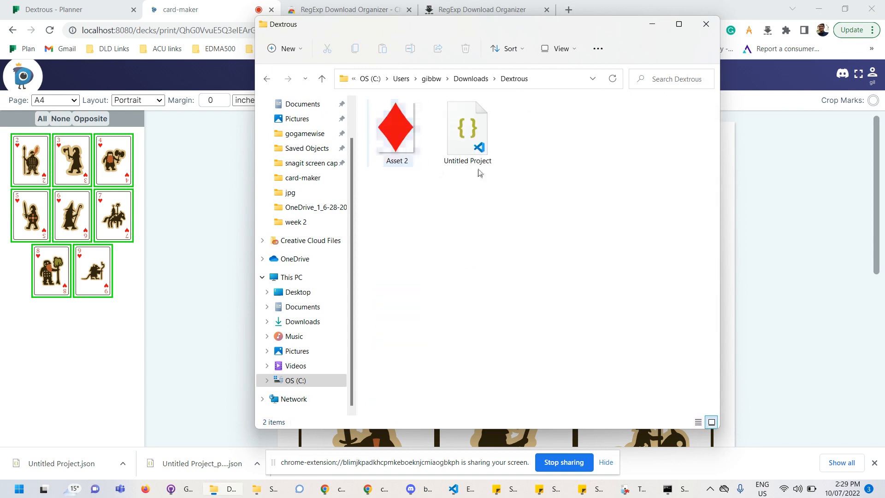
click(466, 127)
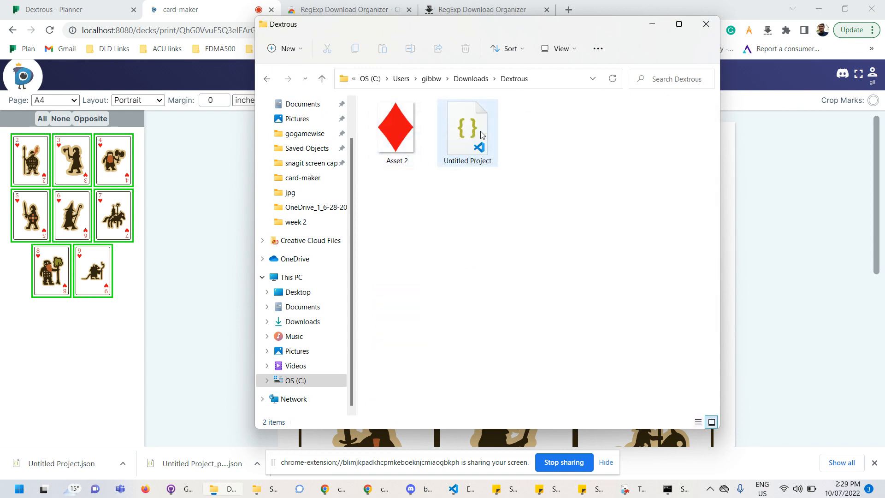
click(706, 24)
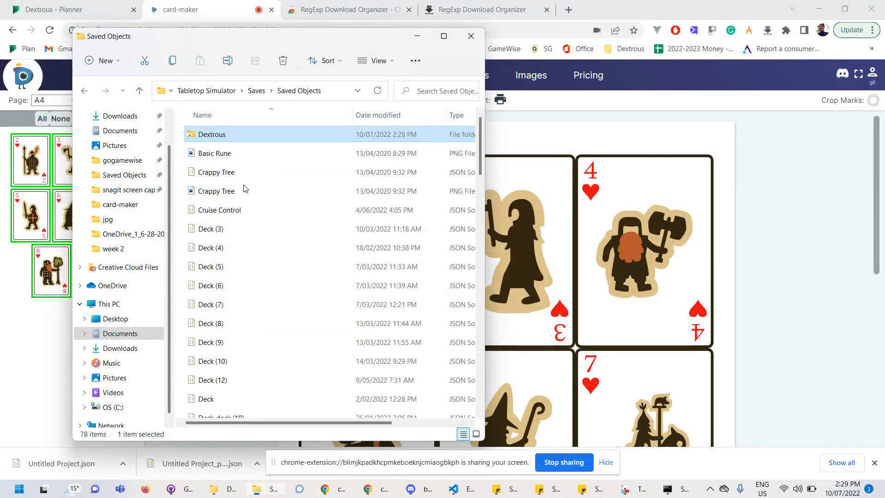
double_click(212, 135)
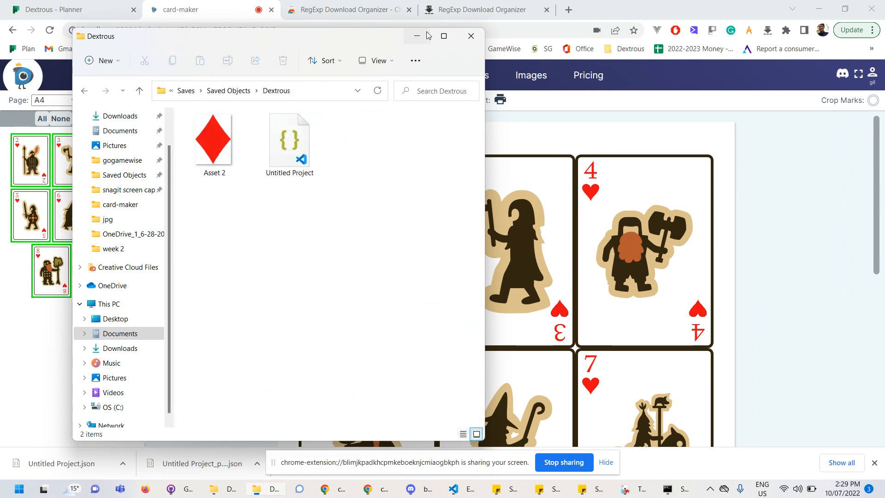
click(470, 36)
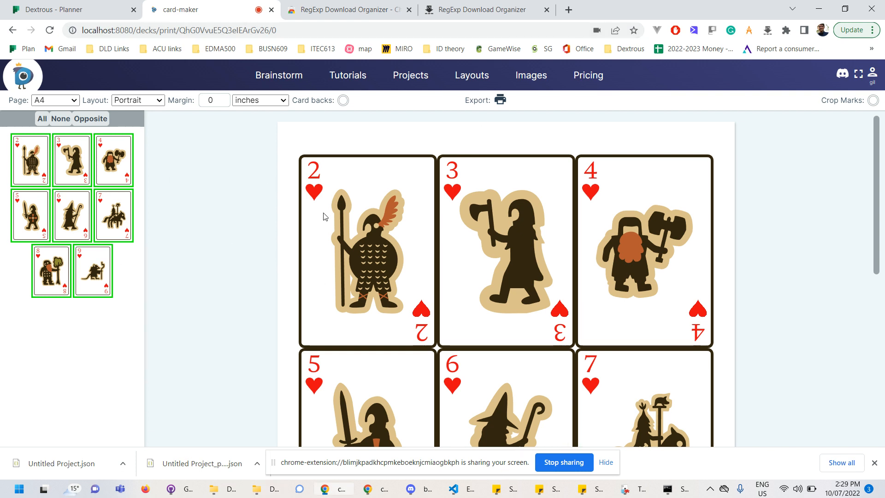
mouse_move(622, 423)
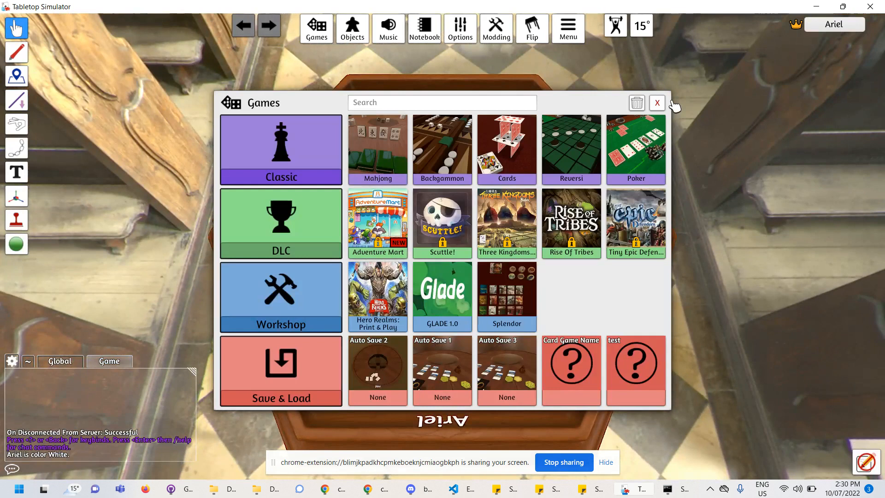
- Close the Games browser and show Saved Objects, where the Dextrous folder appears
click(352, 28)
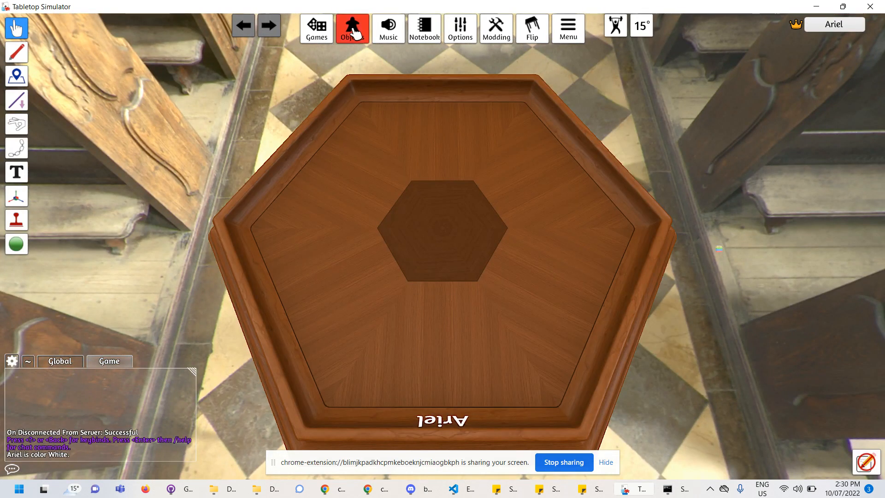
click(351, 29)
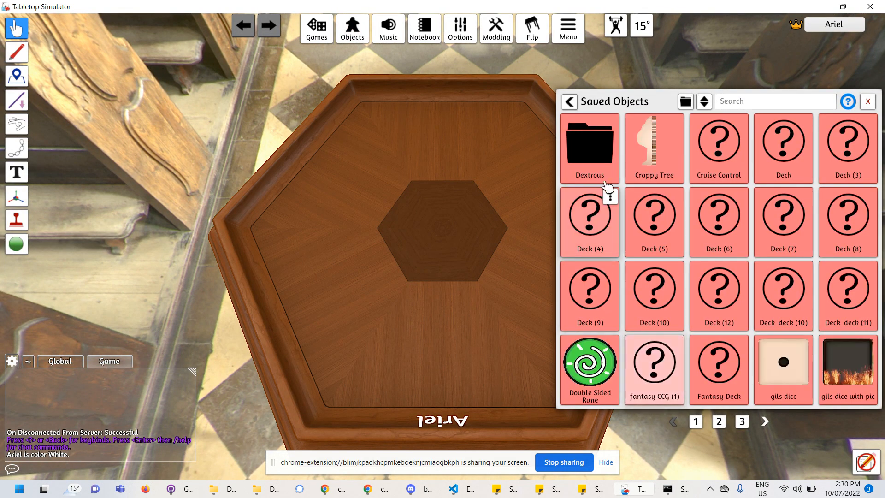